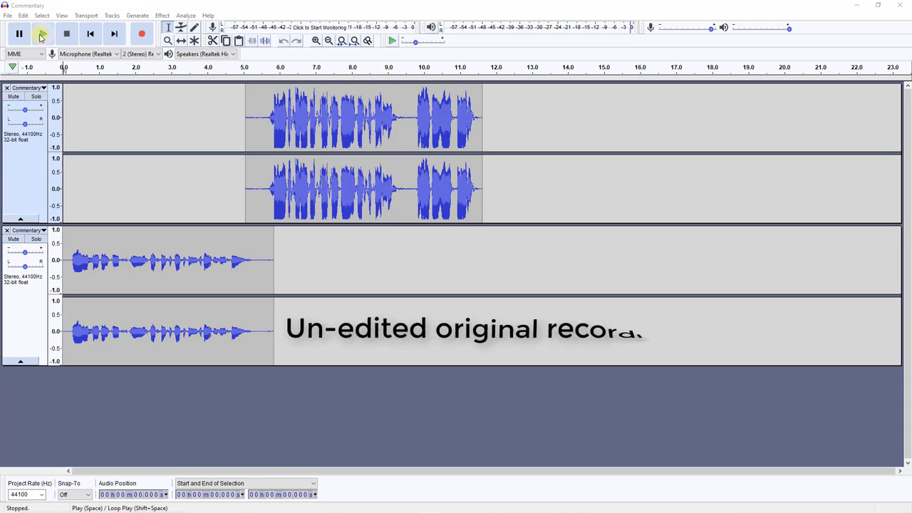
# Step: Play back the existing commentary recordings before setting up a new voice comment
pyautogui.write('rding')
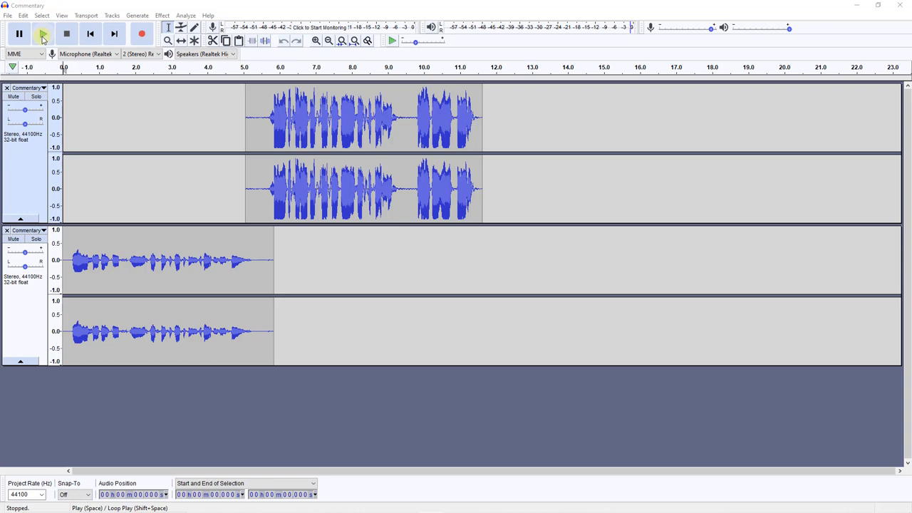
pyautogui.click(43, 34)
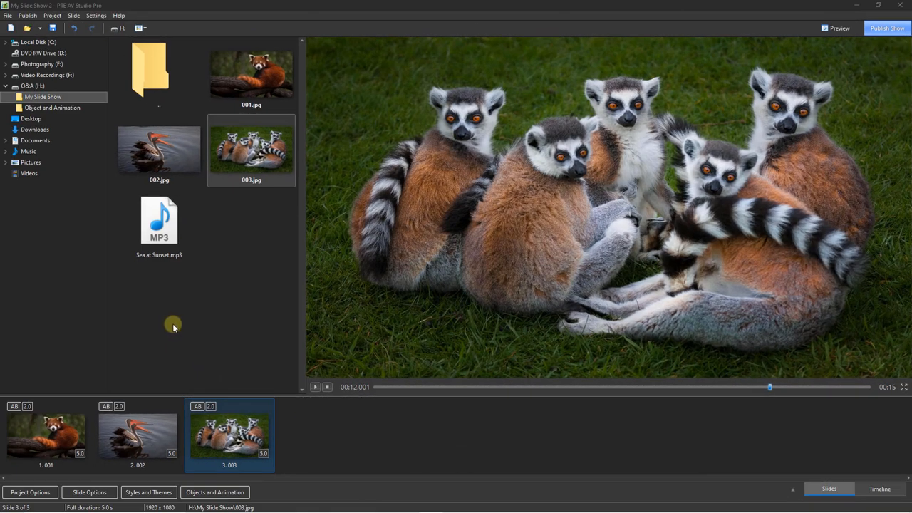
pyautogui.moveTo(171, 328)
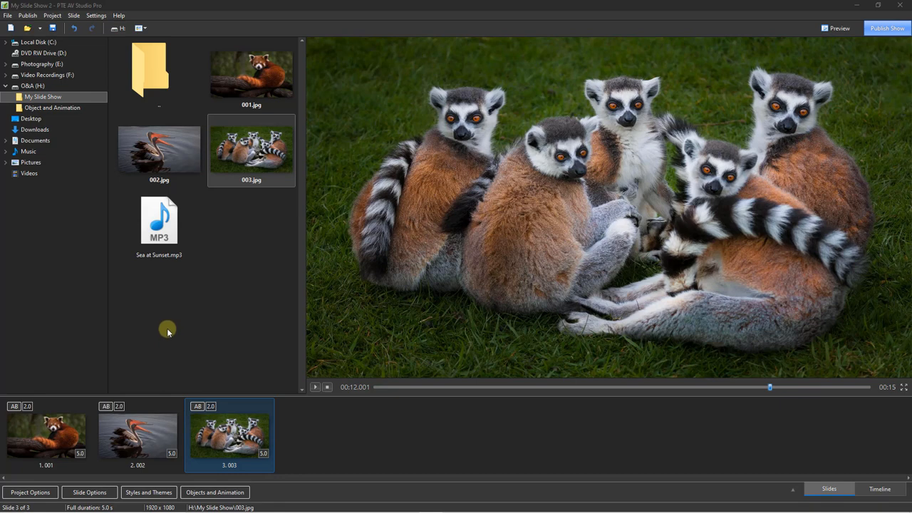
pyautogui.moveTo(171, 331)
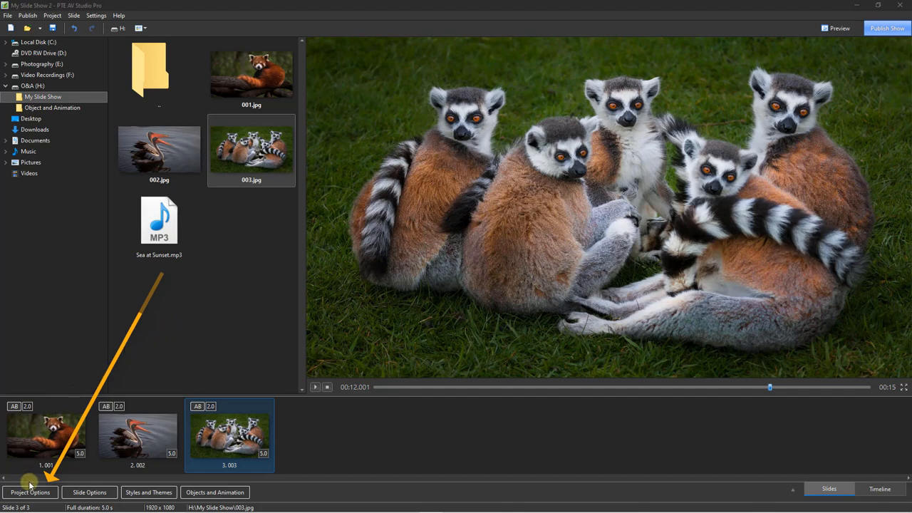
# Step: From Project Options' Audio tab, start the voice comment recorder targeting Comment.mp3 and stop it
pyautogui.click(30, 492)
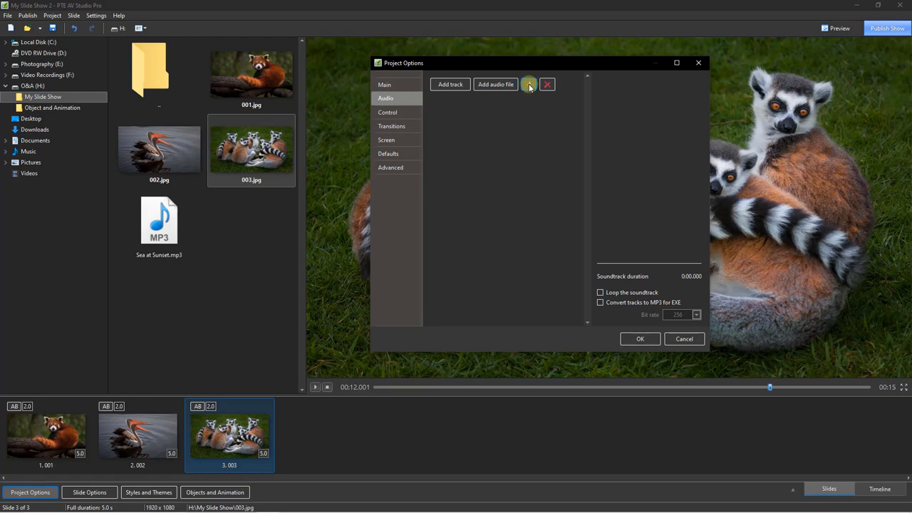
pyautogui.click(529, 84)
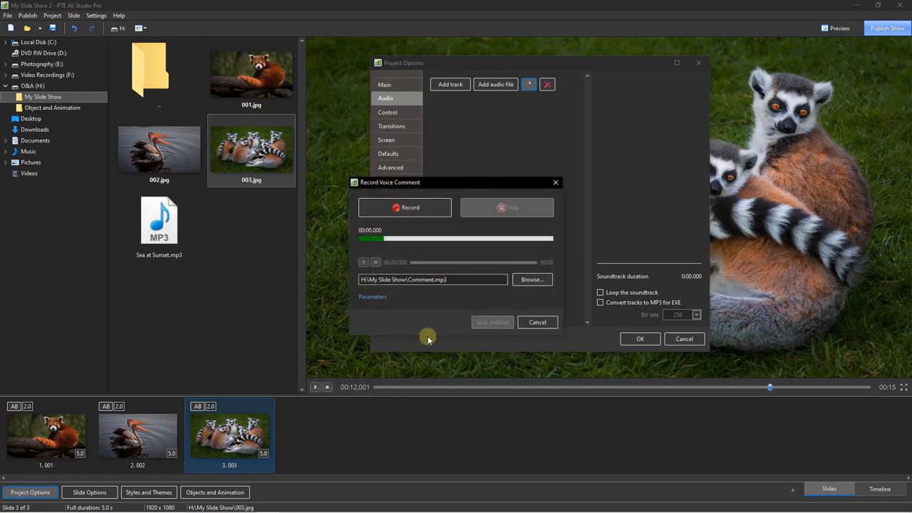
pyautogui.moveTo(419, 314)
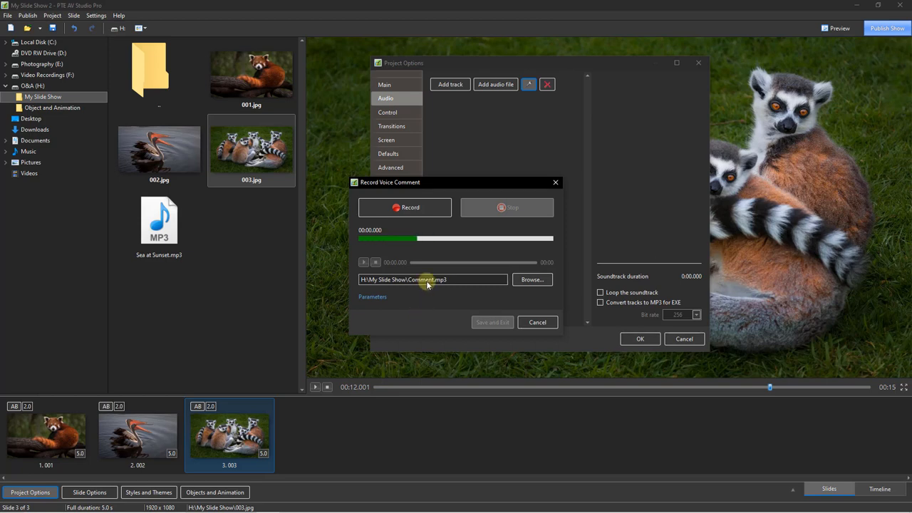
pyautogui.click(405, 208)
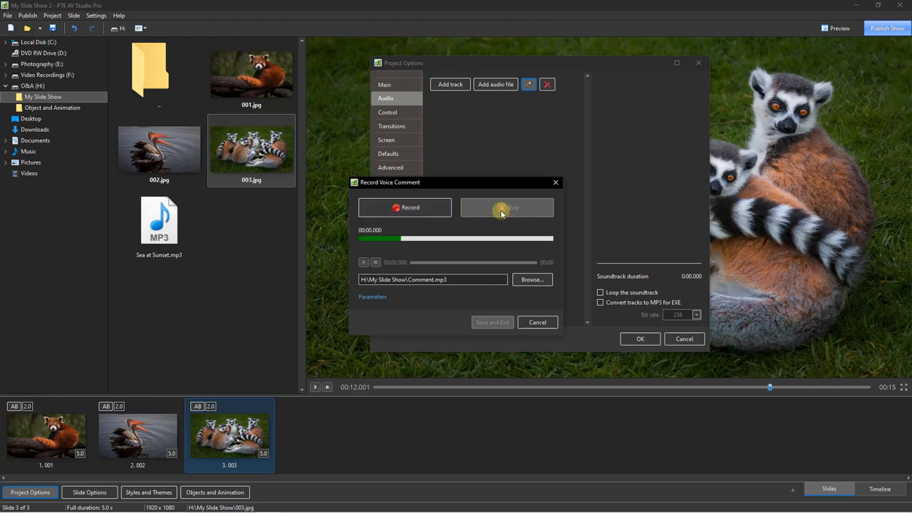
pyautogui.click(506, 209)
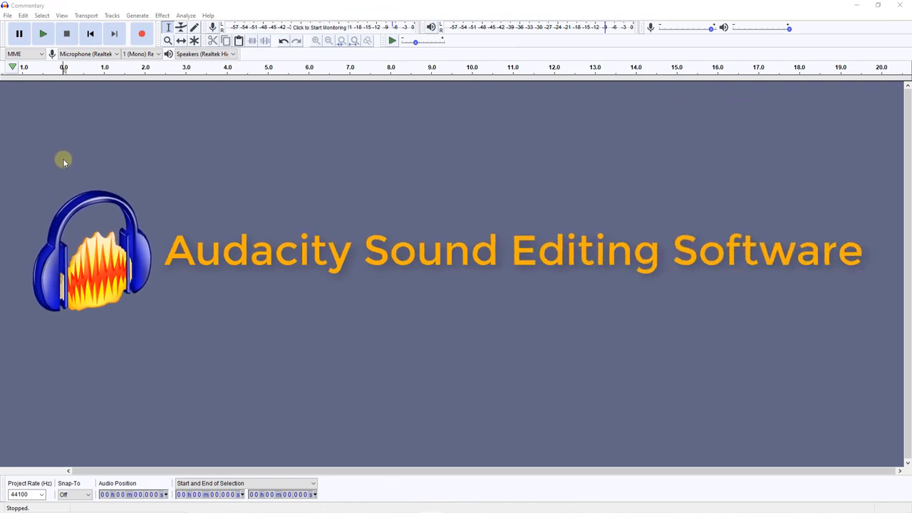
pyautogui.moveTo(66, 157)
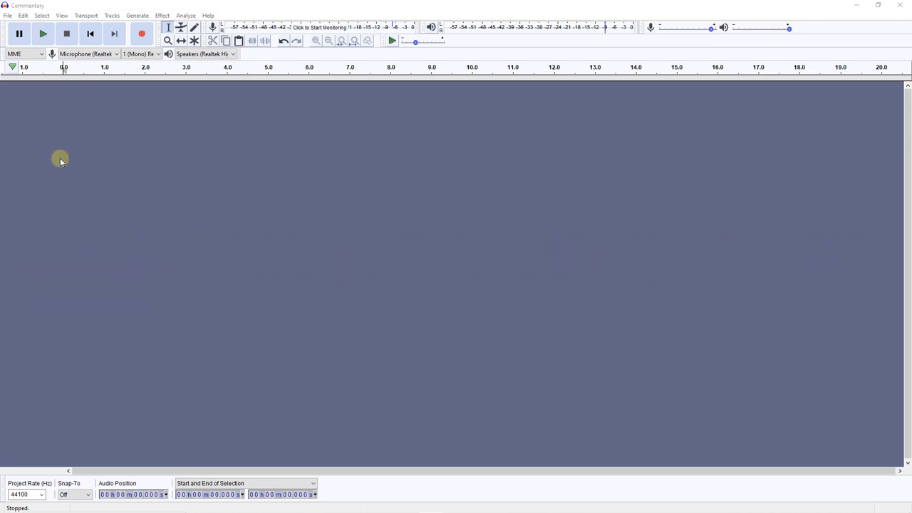
pyautogui.moveTo(72, 156)
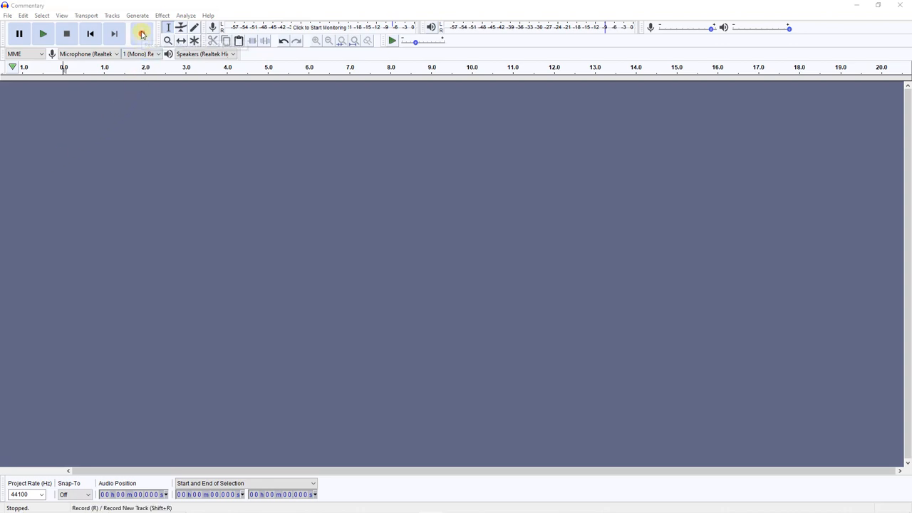
# Step: Record about 16 seconds of mono voice commentary and stop the recording
pyautogui.click(143, 34)
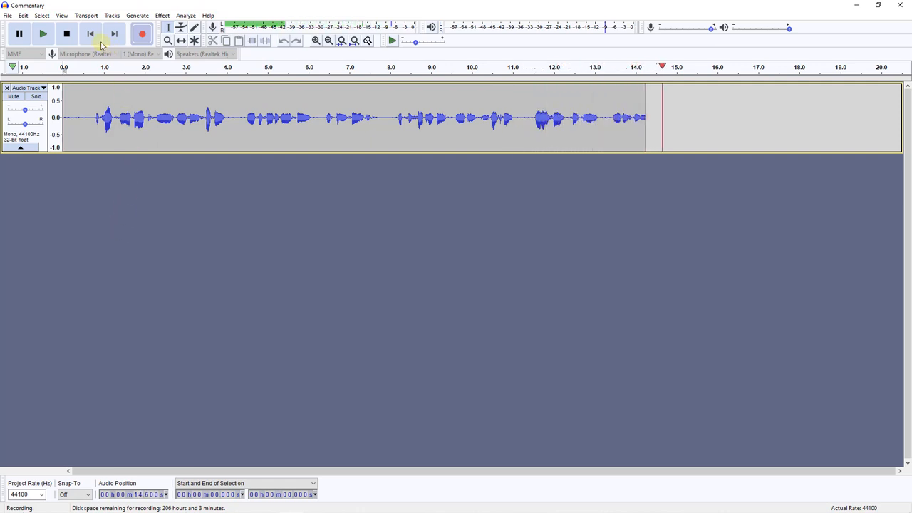
pyautogui.click(65, 35)
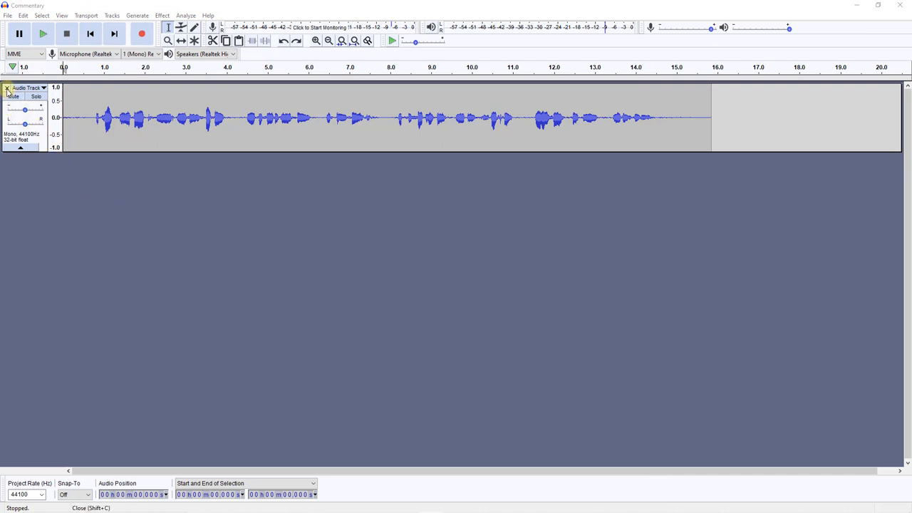
# Step: Discard the fresh recording and import the saved Commentary file as a stereo track
pyautogui.click(5, 88)
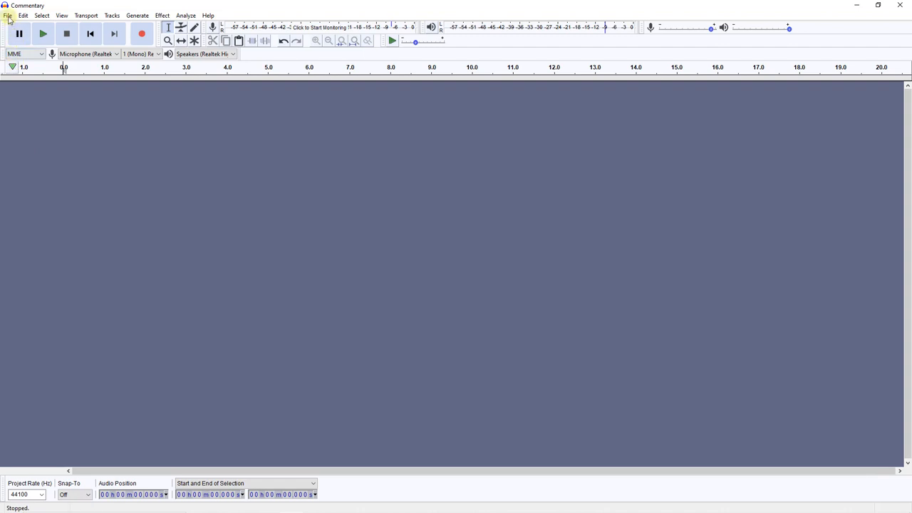
pyautogui.click(7, 15)
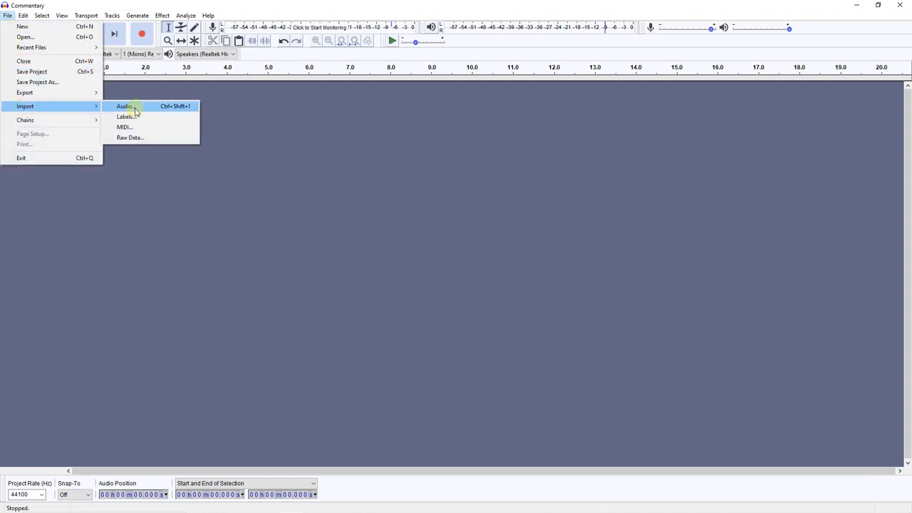
pyautogui.click(126, 105)
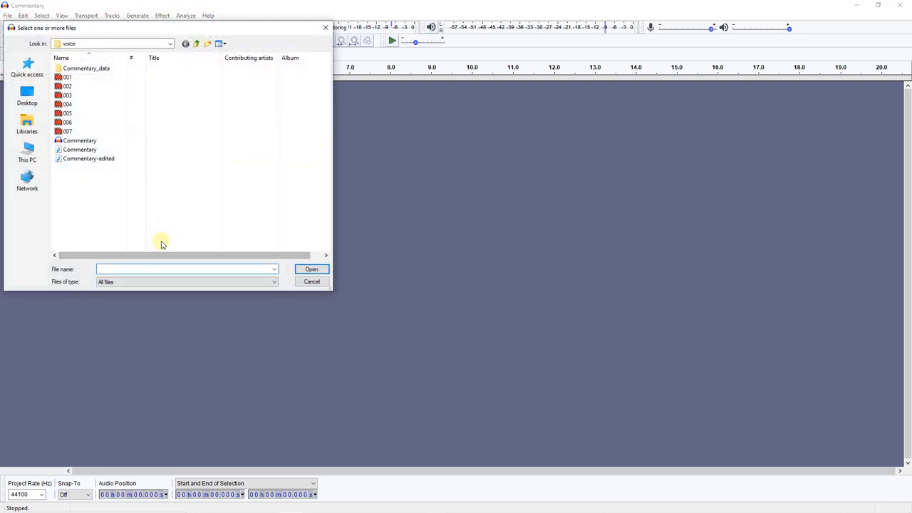
pyautogui.click(80, 150)
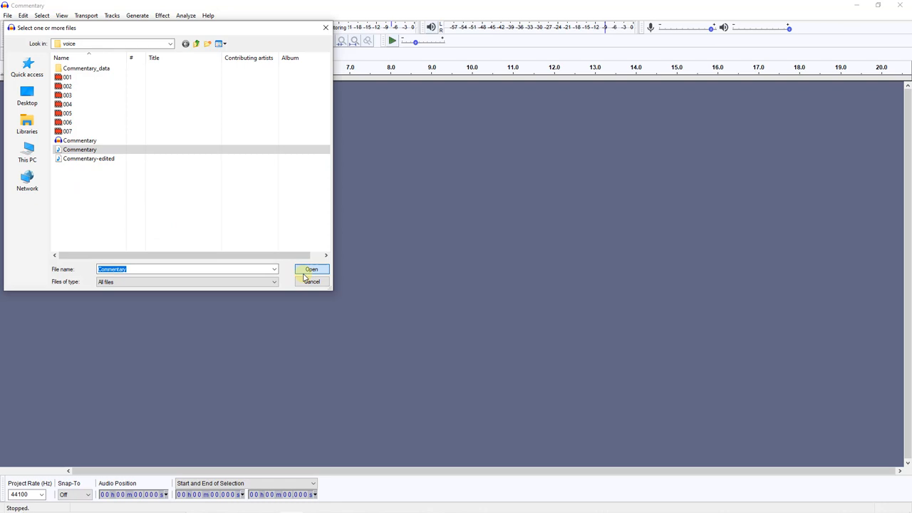
pyautogui.click(311, 268)
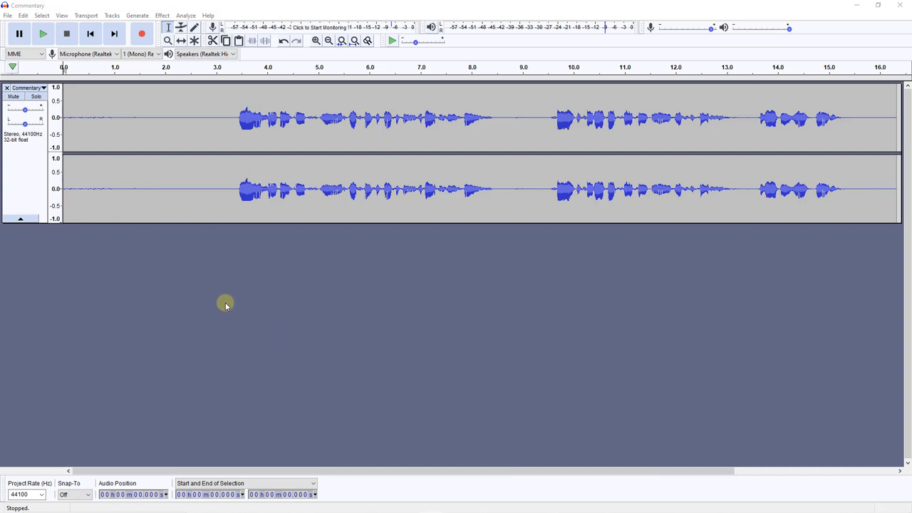
pyautogui.moveTo(221, 117)
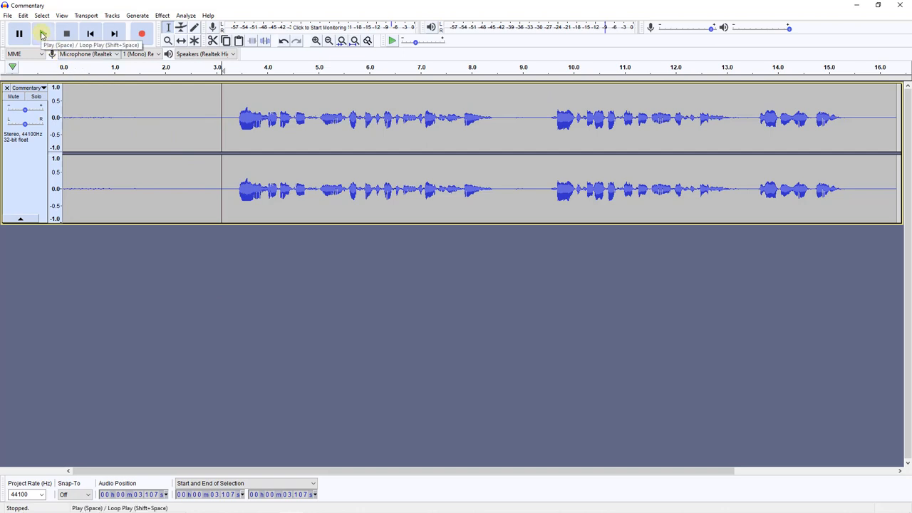
# Step: Play the imported Commentary track briefly from about the 3-second mark, then stop
pyautogui.click(43, 34)
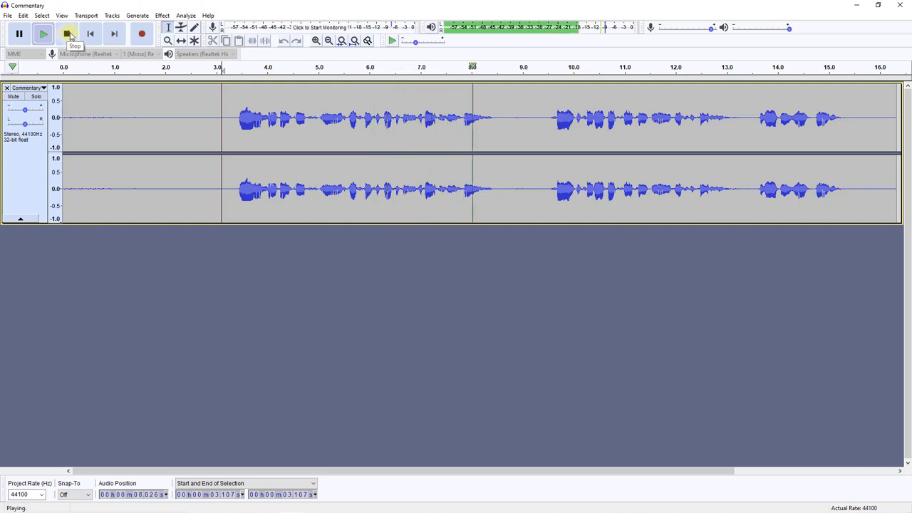
pyautogui.click(66, 34)
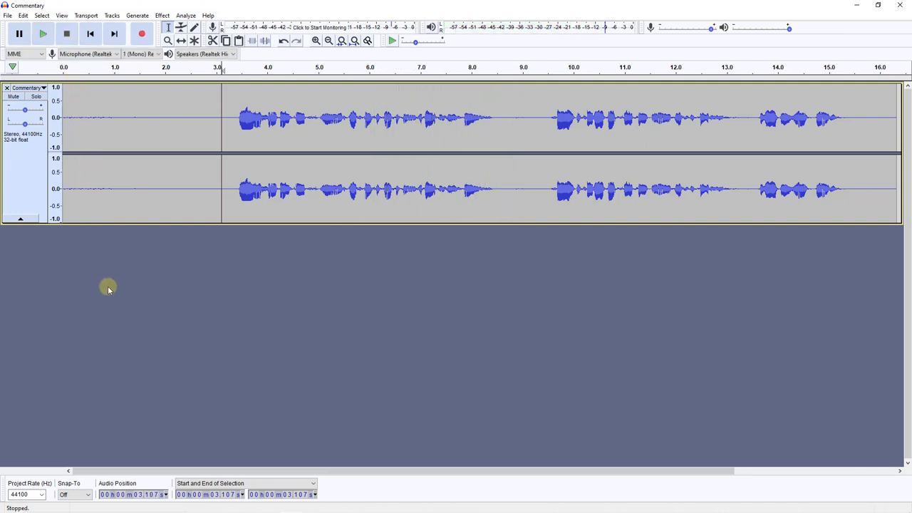
pyautogui.moveTo(121, 277)
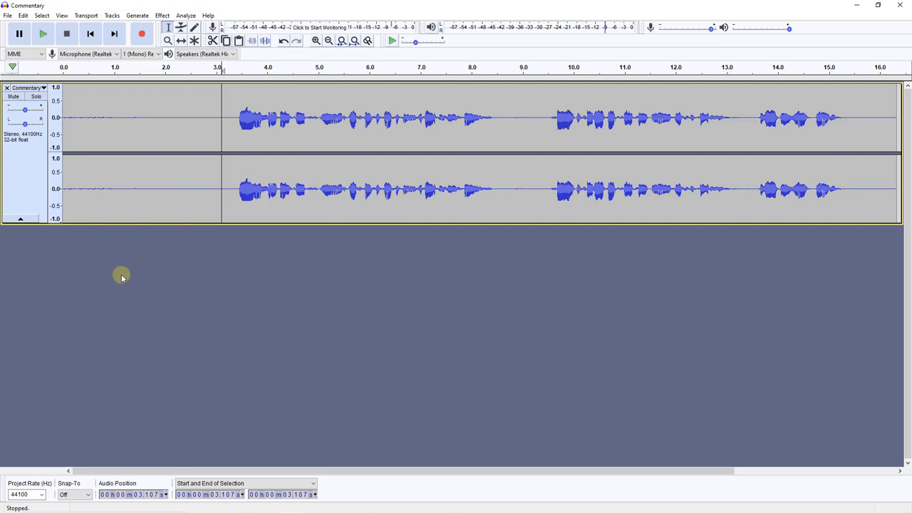
pyautogui.moveTo(125, 278)
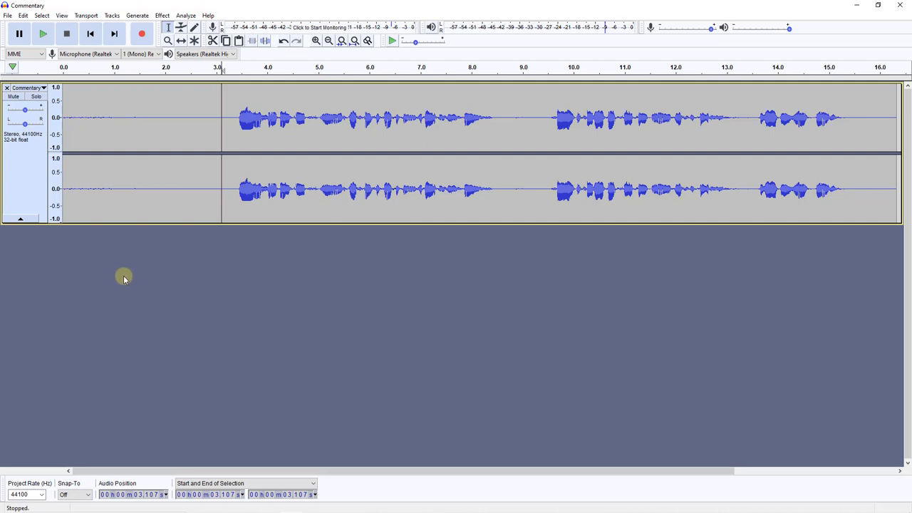
pyautogui.moveTo(127, 277)
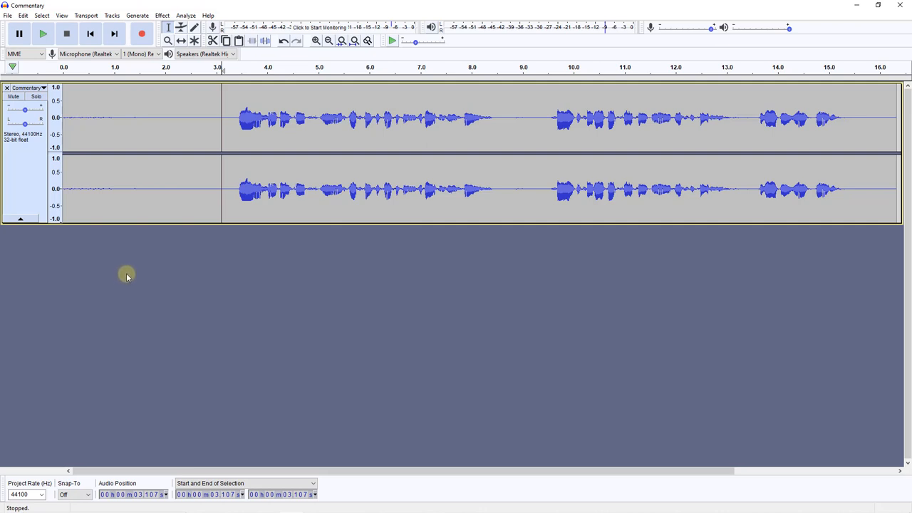
pyautogui.moveTo(117, 278)
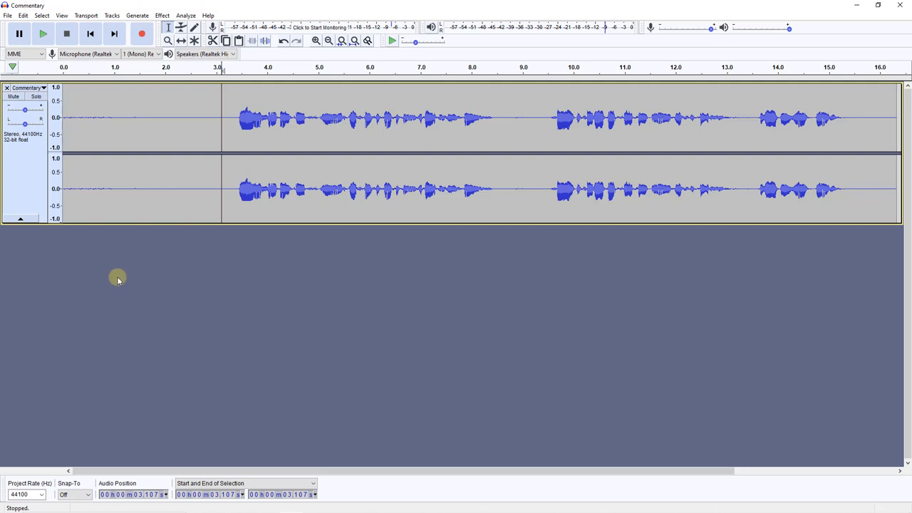
pyautogui.moveTo(114, 282)
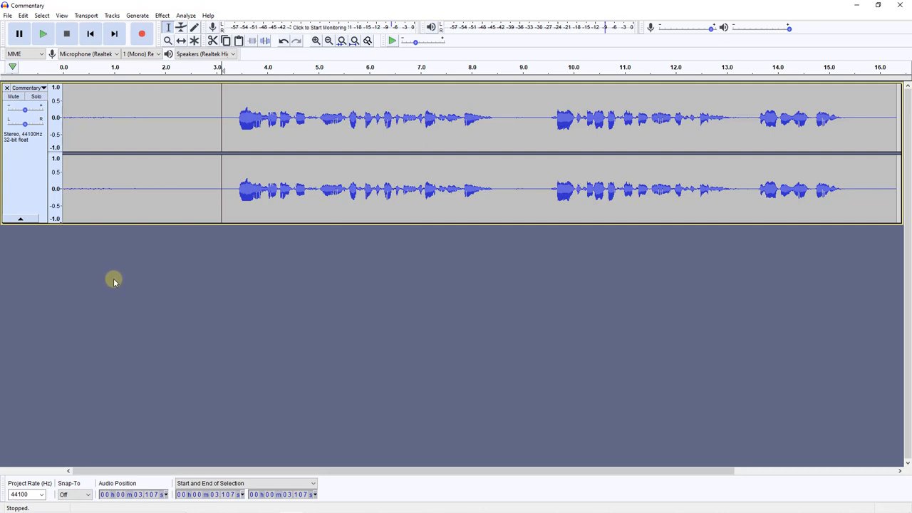
pyautogui.moveTo(112, 282)
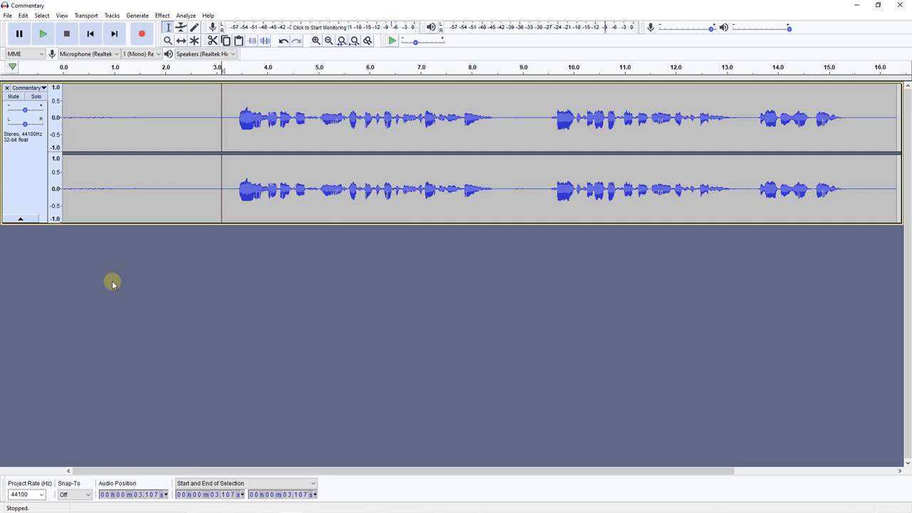
pyautogui.moveTo(106, 275)
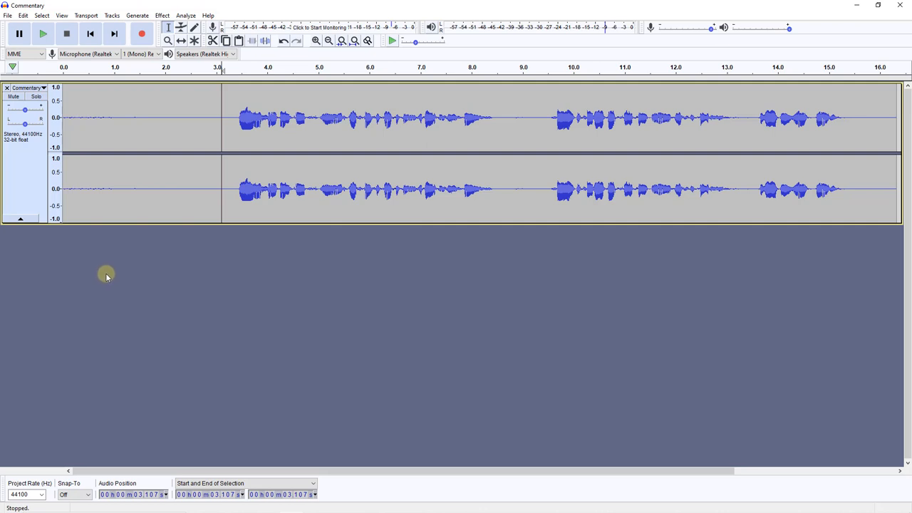
pyautogui.moveTo(71, 196)
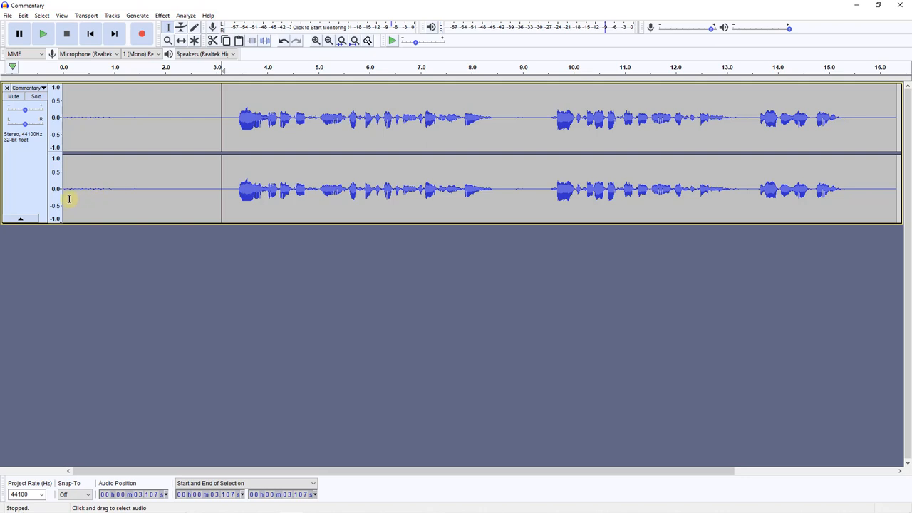
pyautogui.moveTo(177, 202)
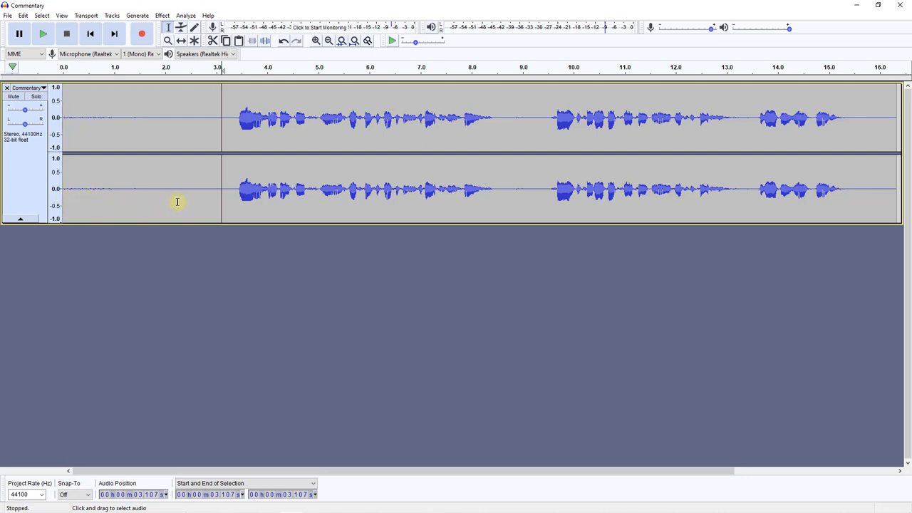
pyautogui.moveTo(240, 205)
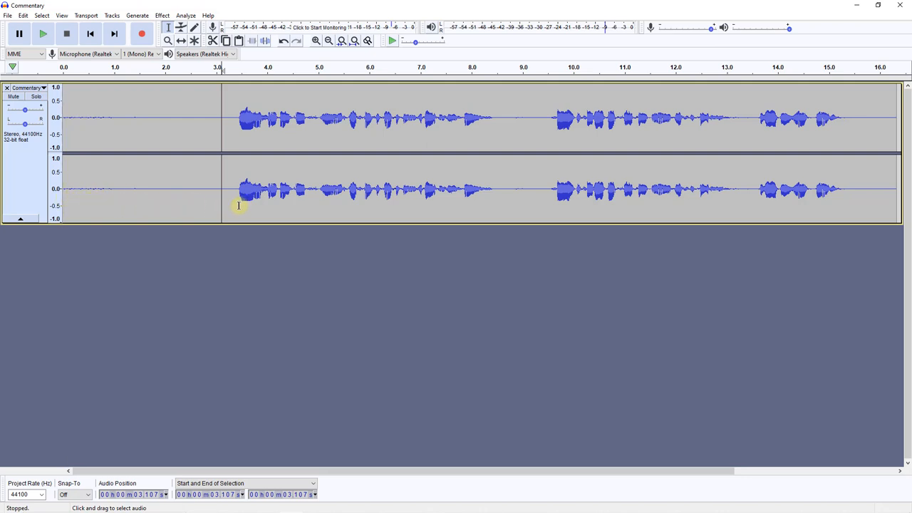
pyautogui.moveTo(234, 206)
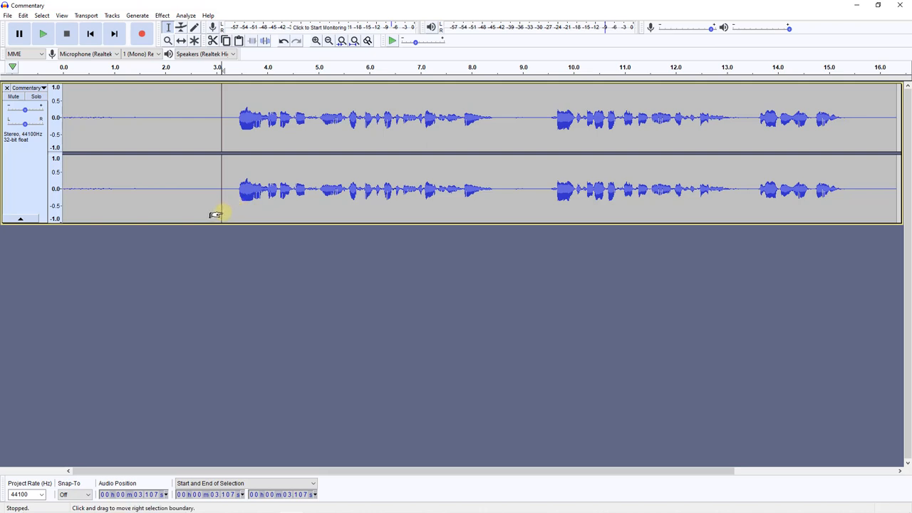
pyautogui.moveTo(213, 211)
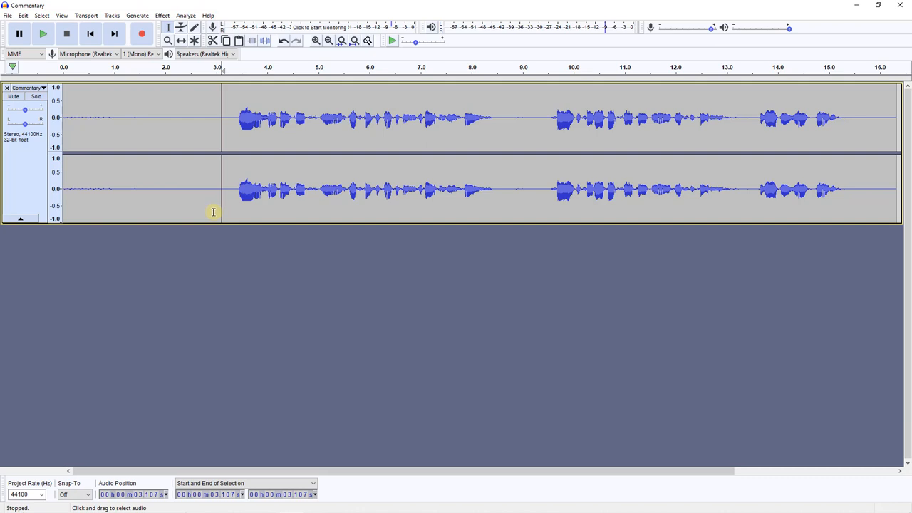
pyautogui.moveTo(211, 214)
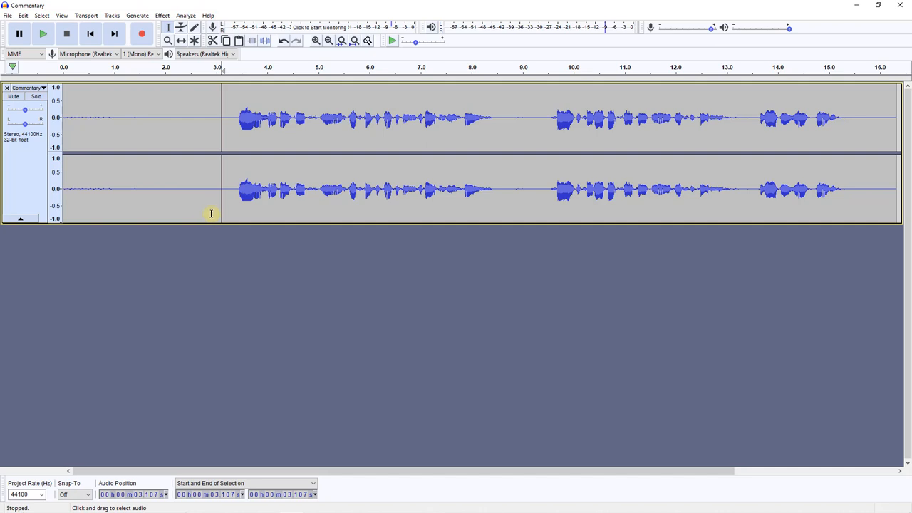
pyautogui.moveTo(211, 211)
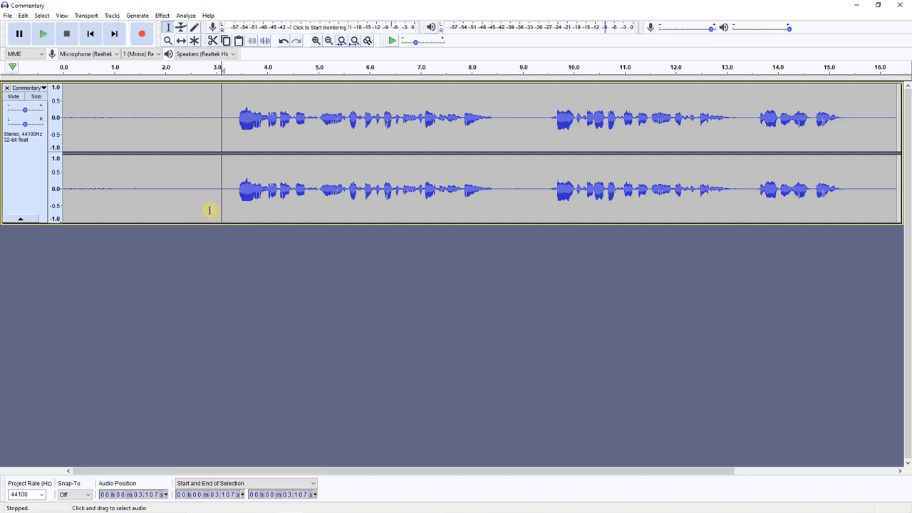
pyautogui.moveTo(209, 211)
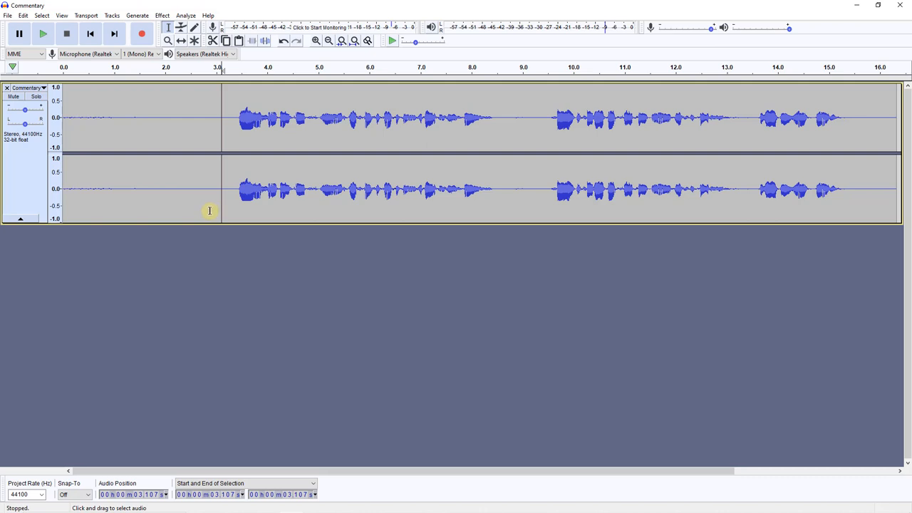
pyautogui.moveTo(234, 120)
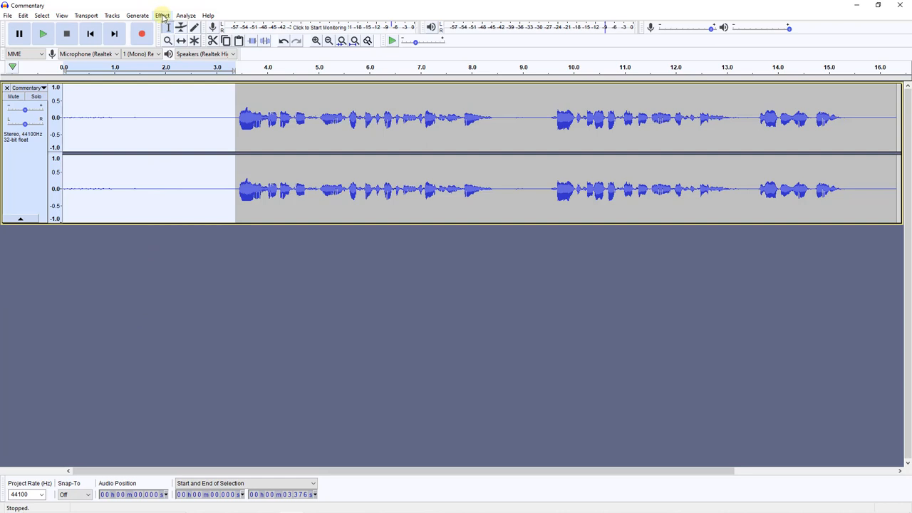
# Step: Capture a noise profile in Noise Reduction from the silent opening seconds
pyautogui.click(162, 14)
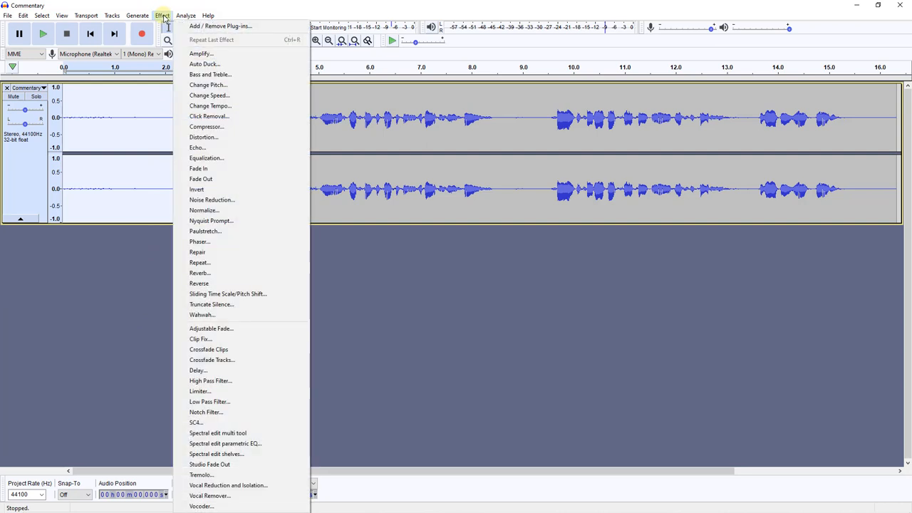
pyautogui.moveTo(211, 199)
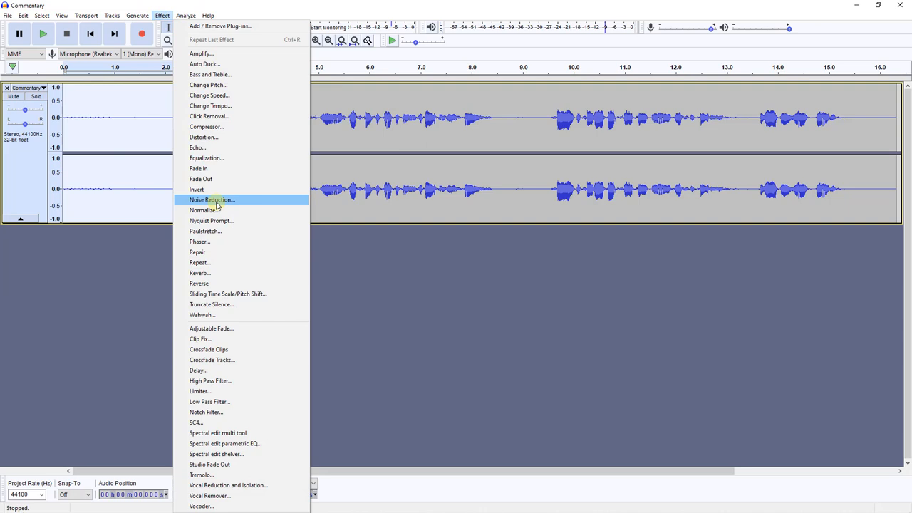
pyautogui.click(211, 200)
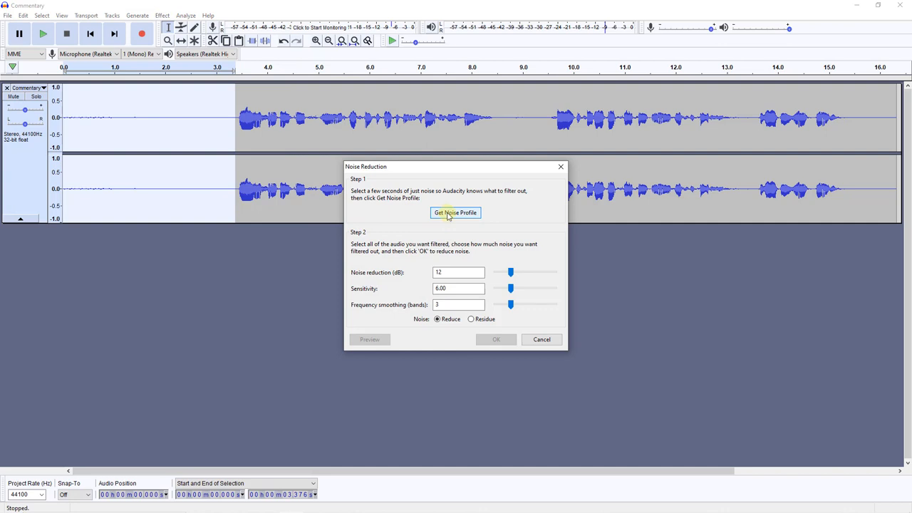
pyautogui.moveTo(369, 209)
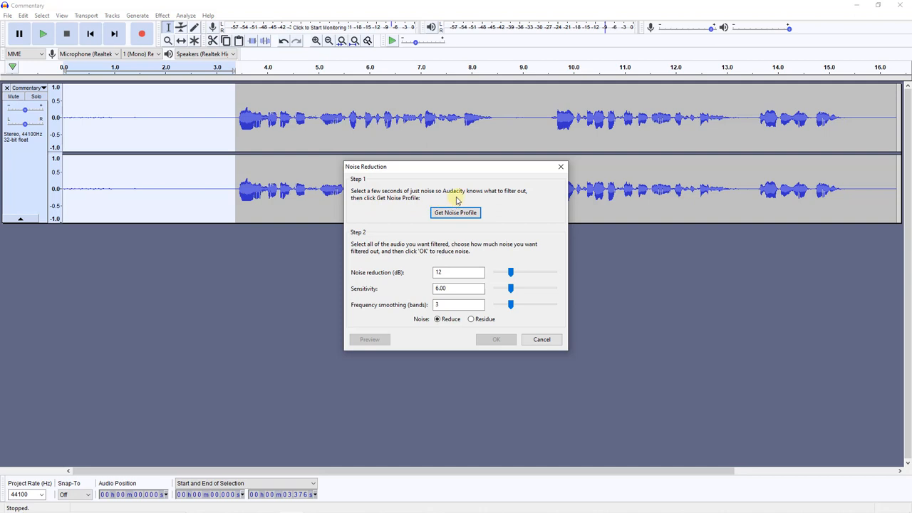
pyautogui.moveTo(511, 202)
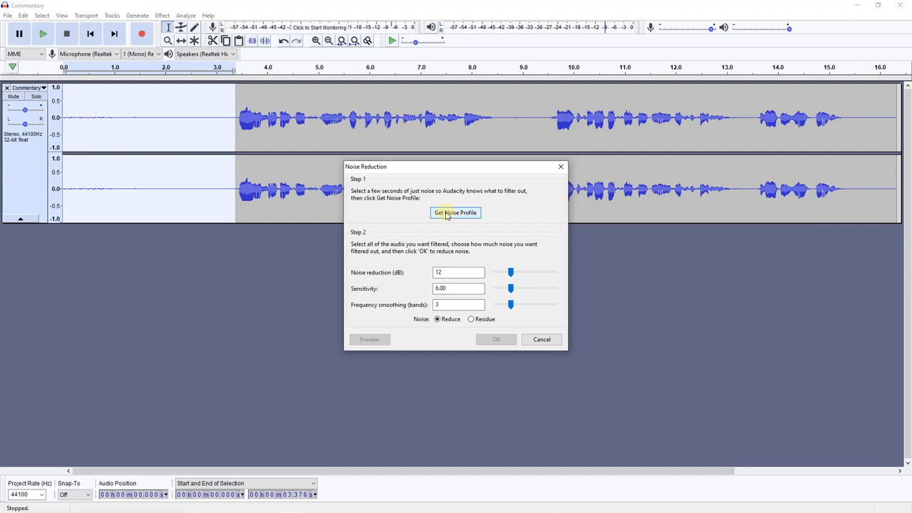
pyautogui.click(455, 212)
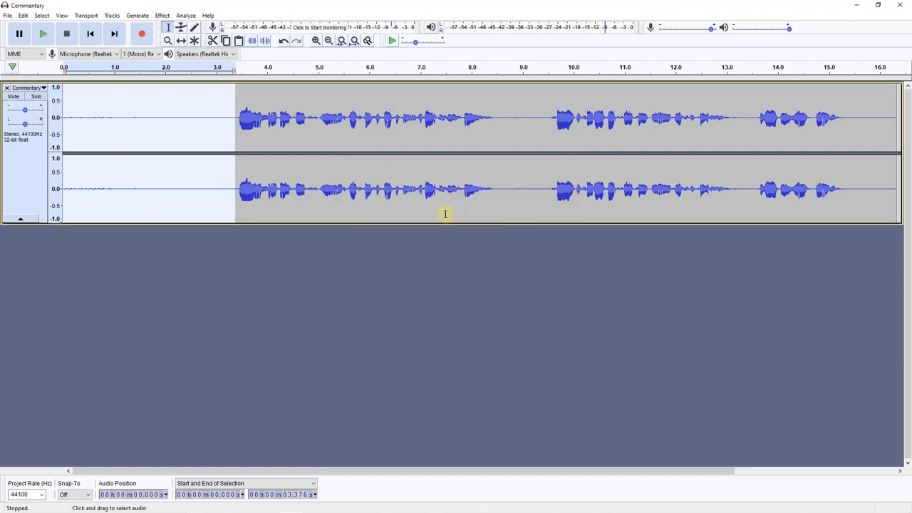
pyautogui.moveTo(432, 213)
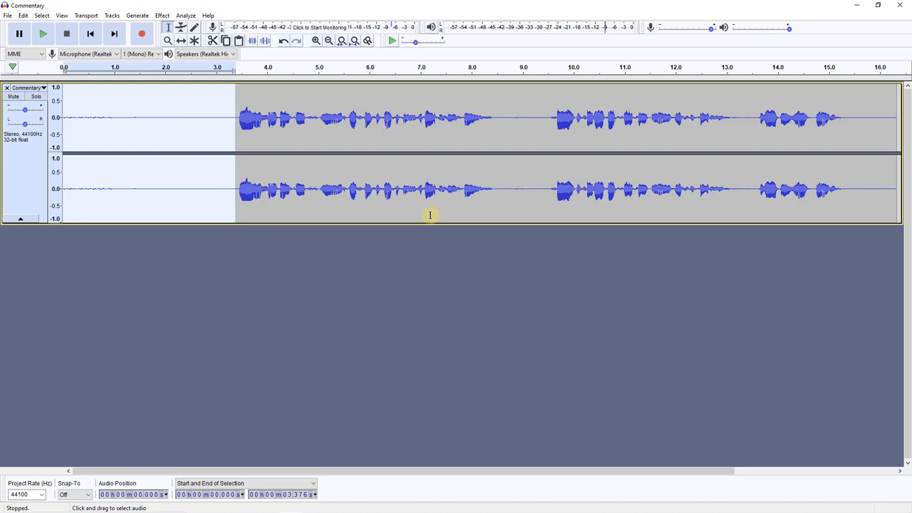
pyautogui.moveTo(412, 213)
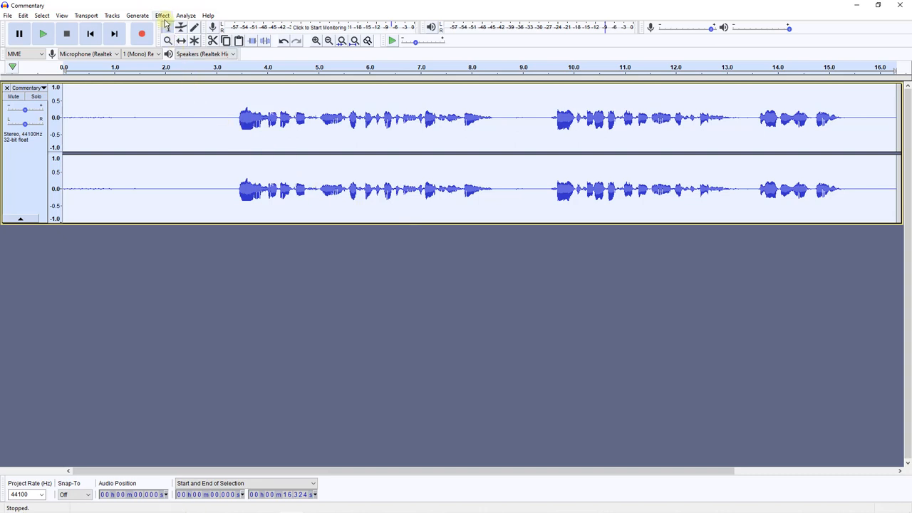
# Step: Apply Noise Reduction (12 dB, 6.00, 3) to the whole track and set the cursor just before the speech
pyautogui.click(163, 14)
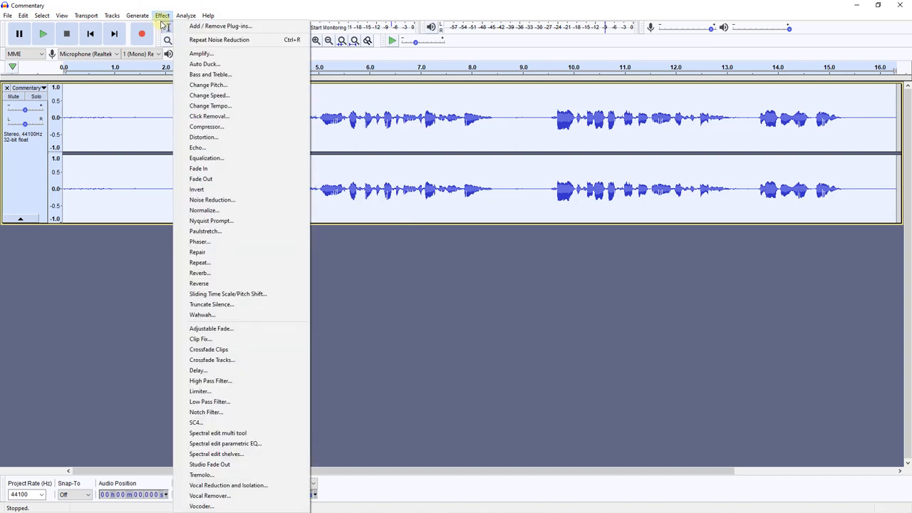
pyautogui.moveTo(210, 200)
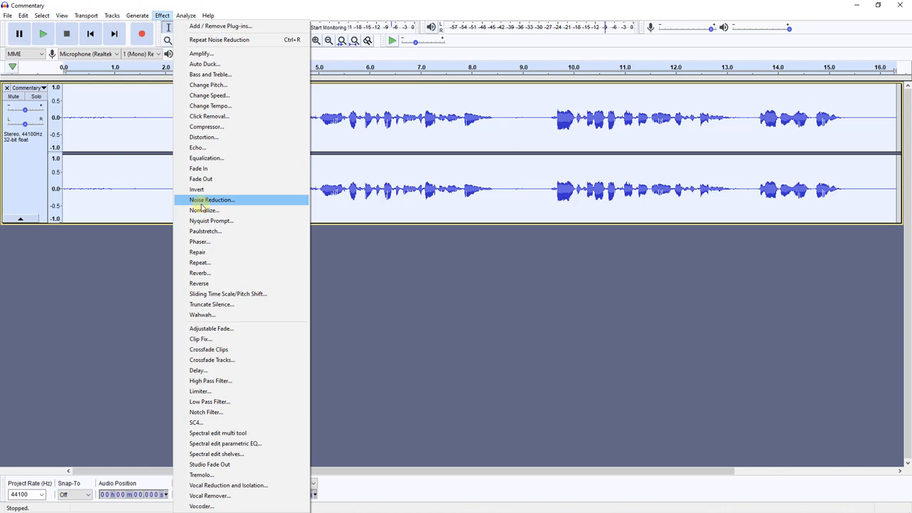
pyautogui.click(211, 200)
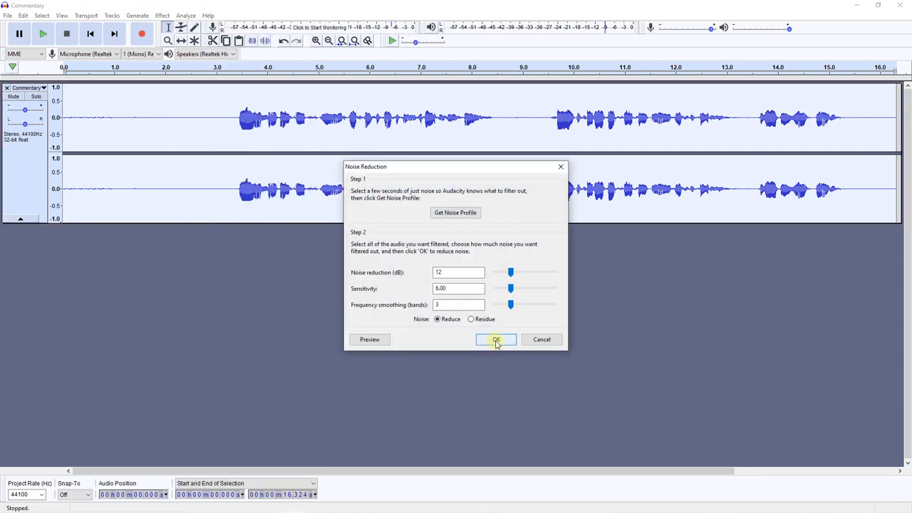
pyautogui.click(496, 340)
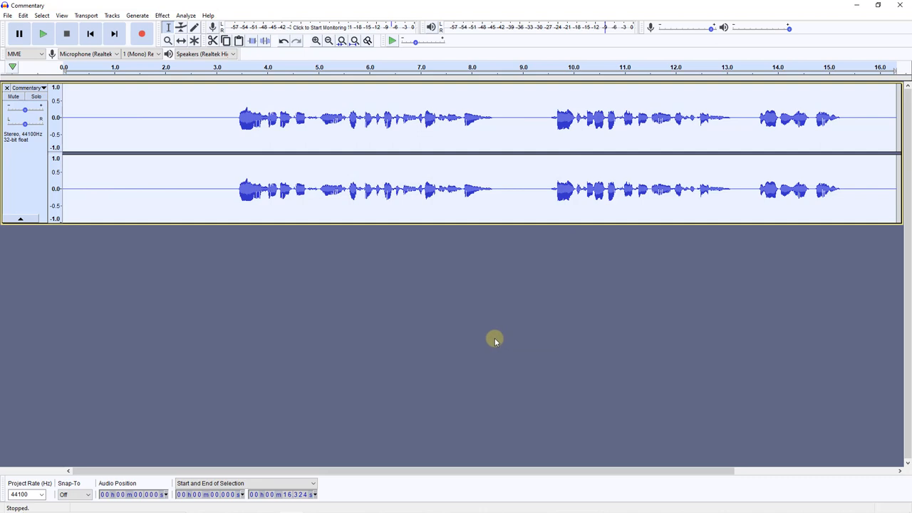
pyautogui.moveTo(63, 128)
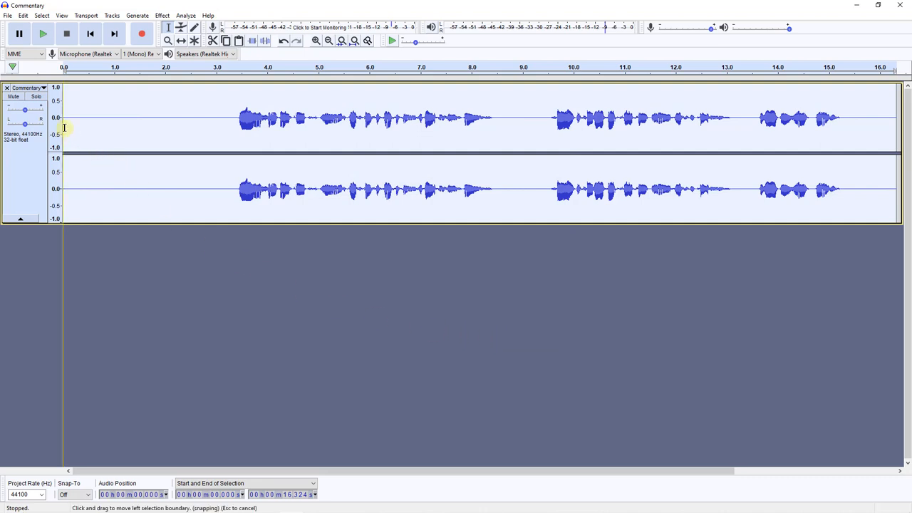
pyautogui.moveTo(208, 143)
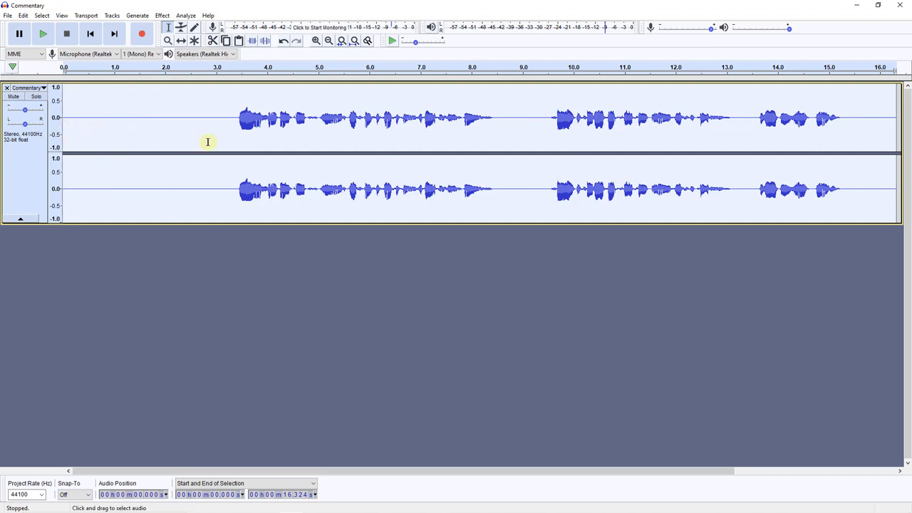
pyautogui.moveTo(225, 123)
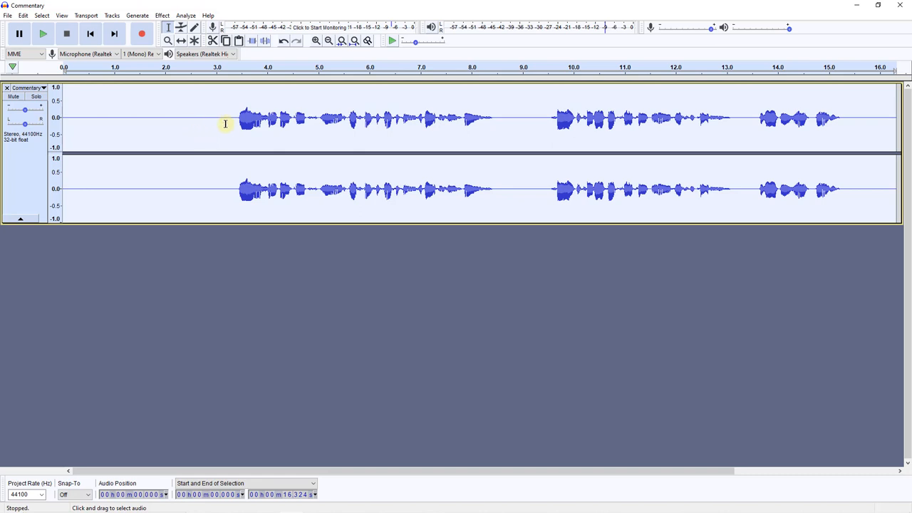
pyautogui.click(222, 120)
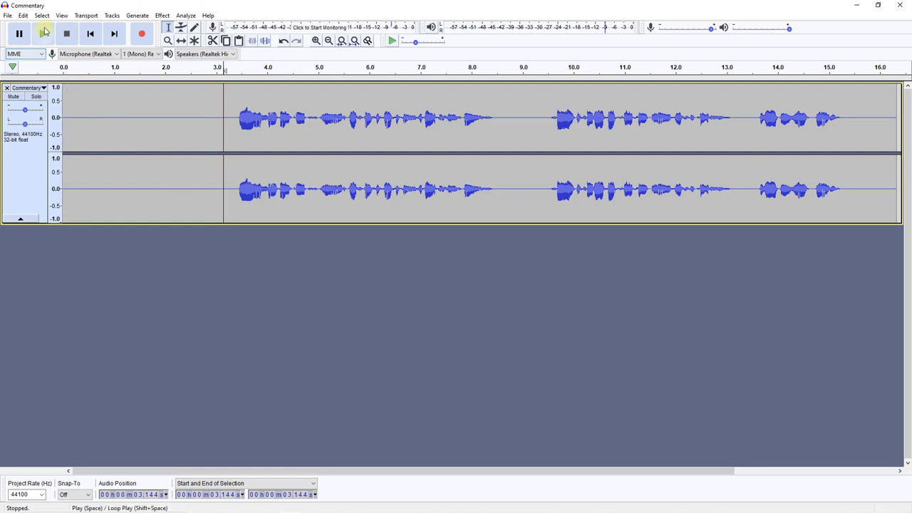
pyautogui.click(43, 34)
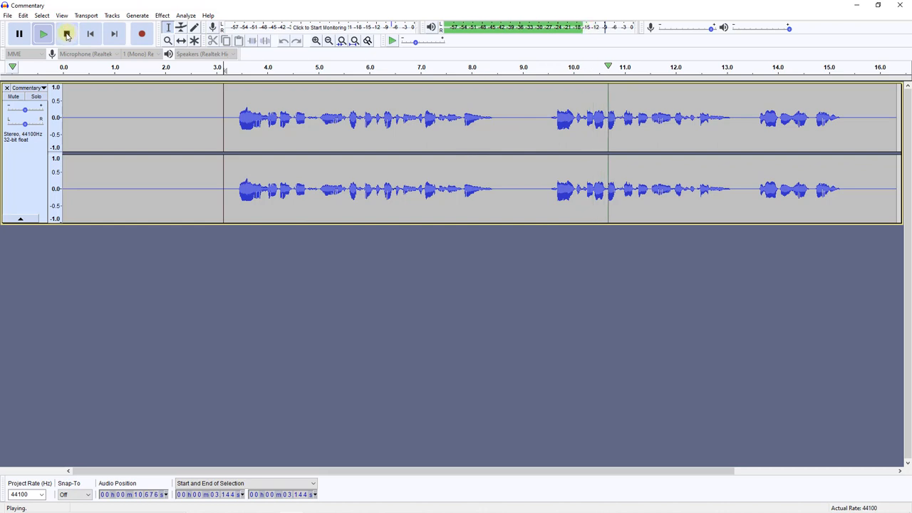
pyautogui.click(66, 34)
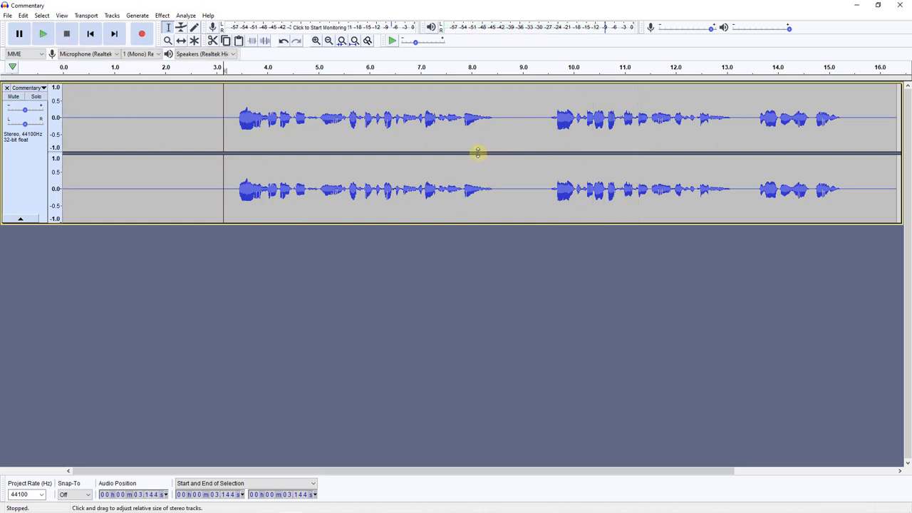
pyautogui.moveTo(557, 127)
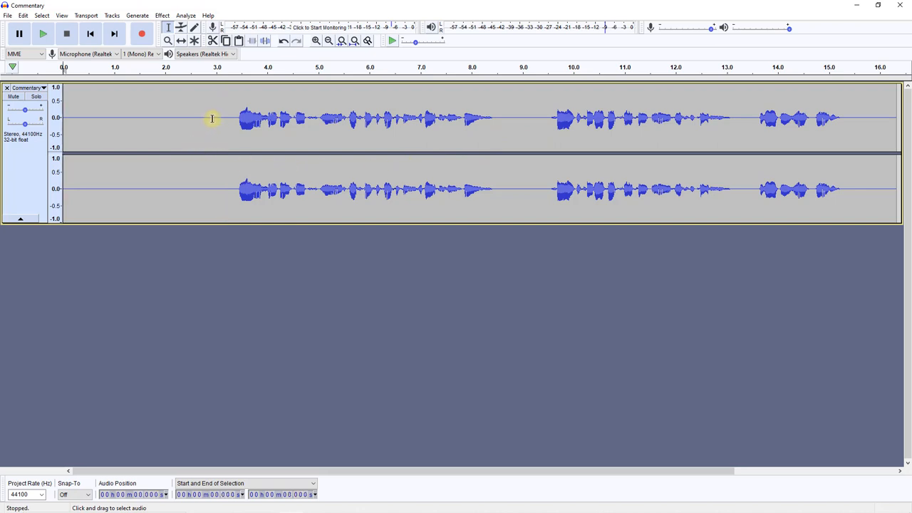
pyautogui.moveTo(213, 120)
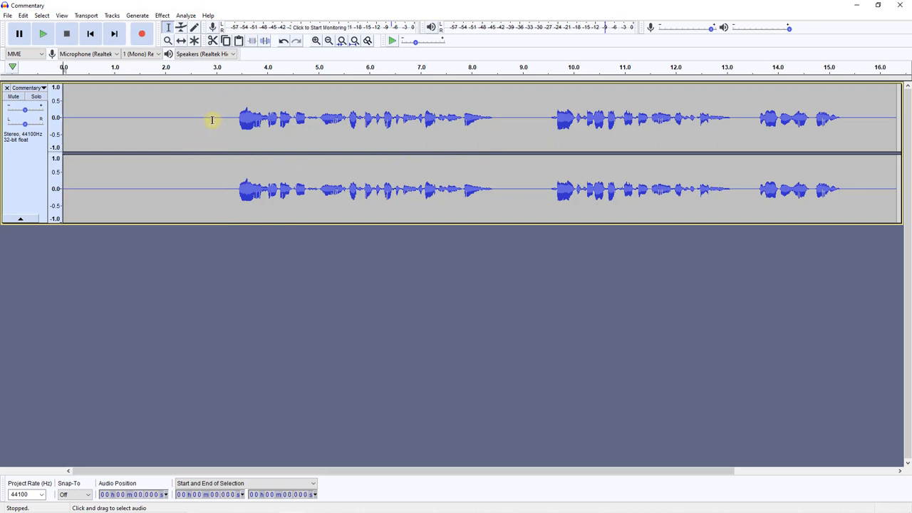
pyautogui.moveTo(208, 121)
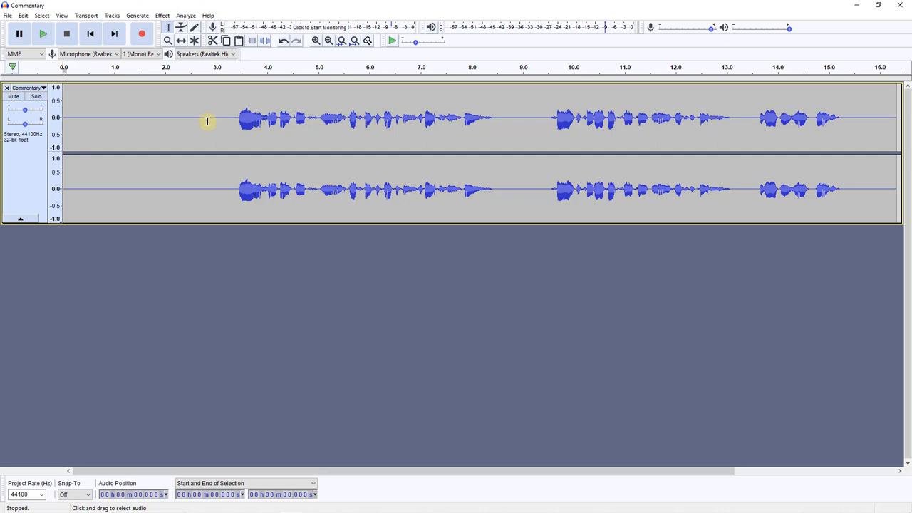
pyautogui.moveTo(199, 126)
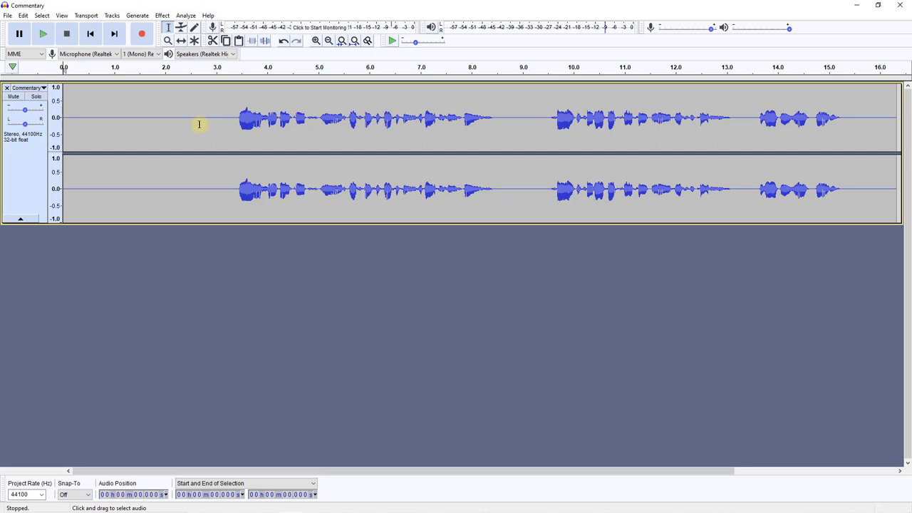
pyautogui.click(196, 128)
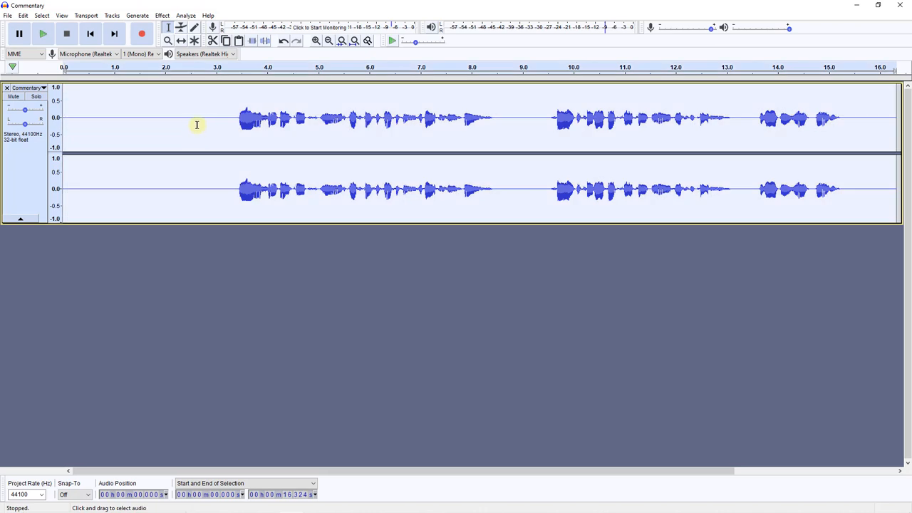
pyautogui.moveTo(200, 122)
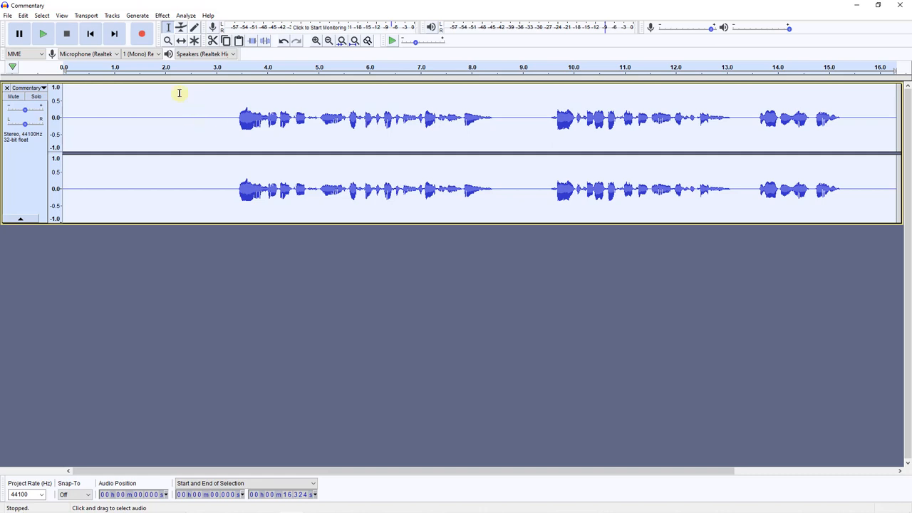
# Step: Bring up the Compressor effect with its default threshold, noise floor, ratio and attack/release values
pyautogui.click(162, 15)
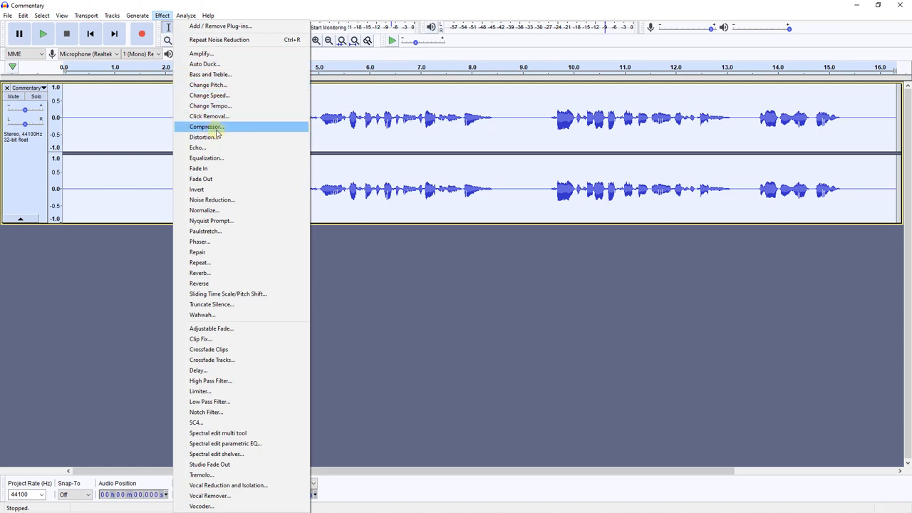
pyautogui.click(207, 127)
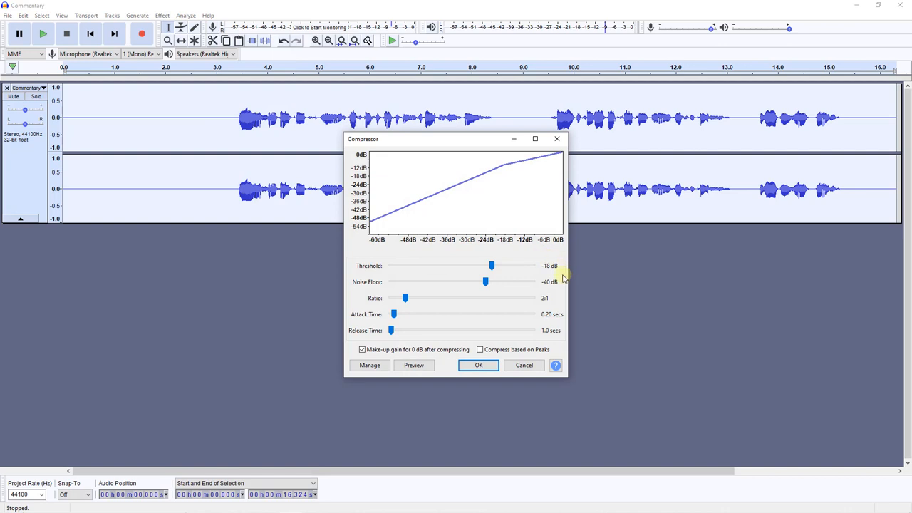
pyautogui.moveTo(496, 278)
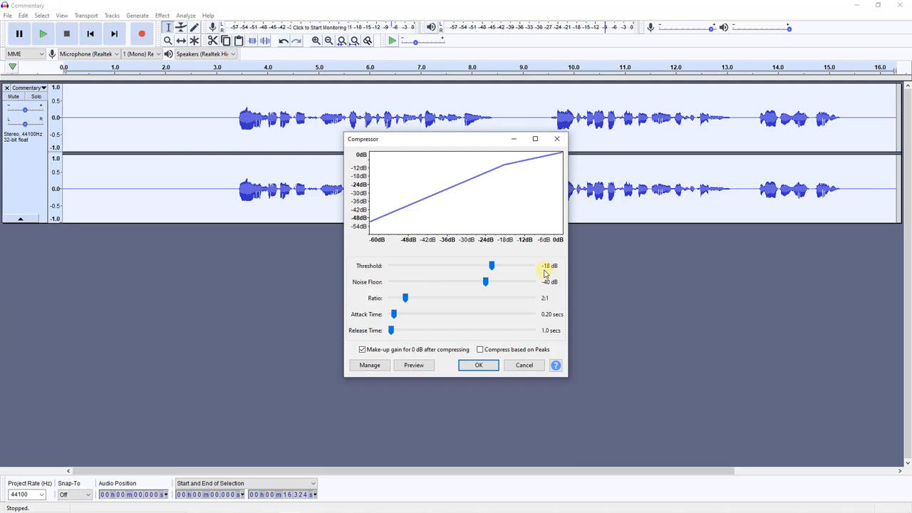
pyautogui.moveTo(548, 273)
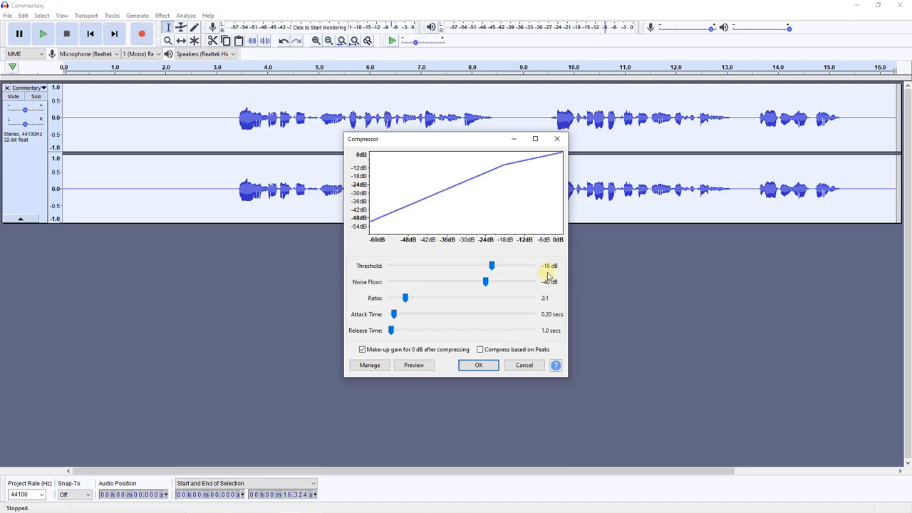
pyautogui.moveTo(549, 277)
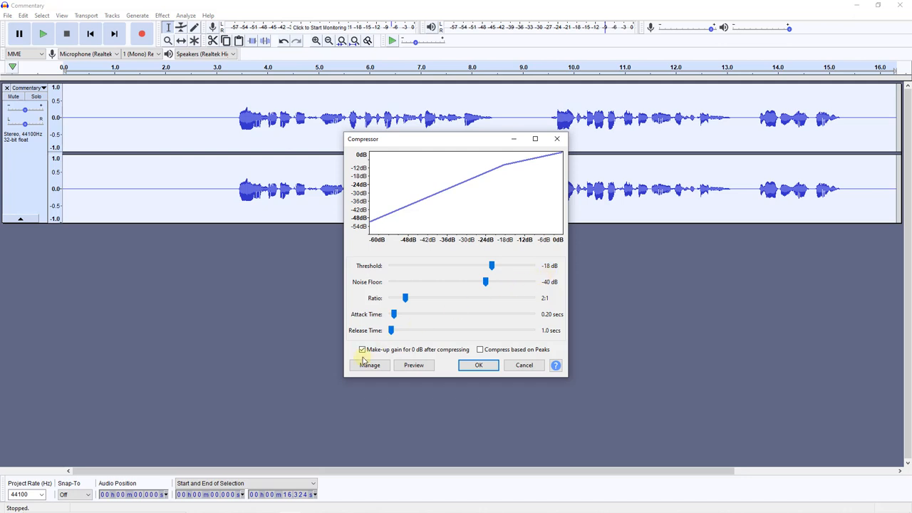
pyautogui.moveTo(371, 365)
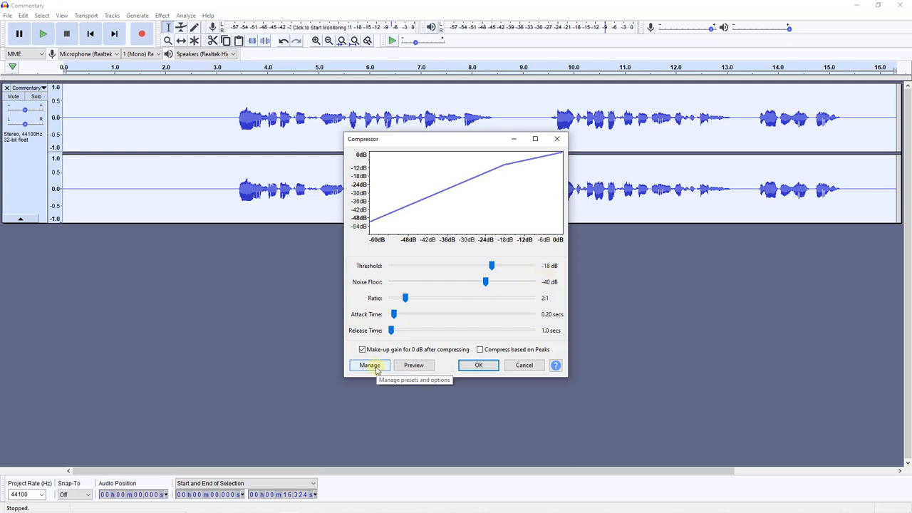
pyautogui.click(369, 365)
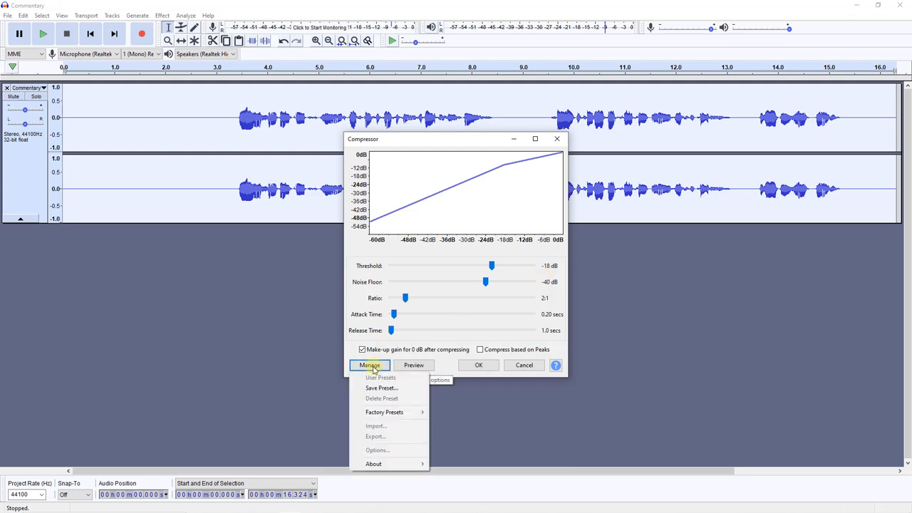
pyautogui.moveTo(382, 388)
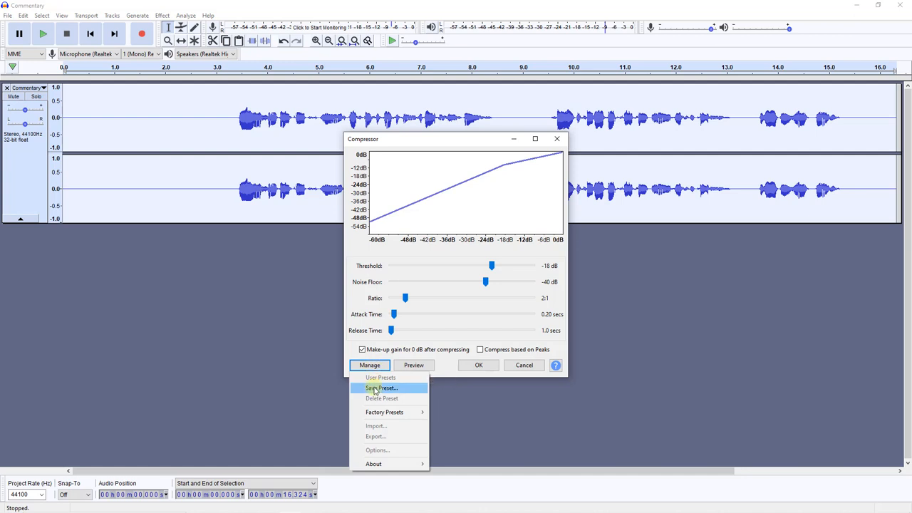
pyautogui.click(382, 387)
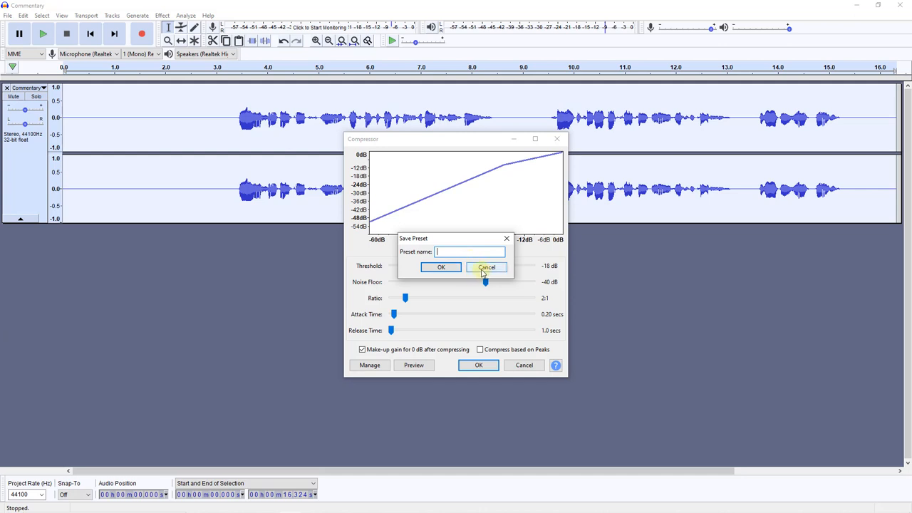
pyautogui.click(488, 268)
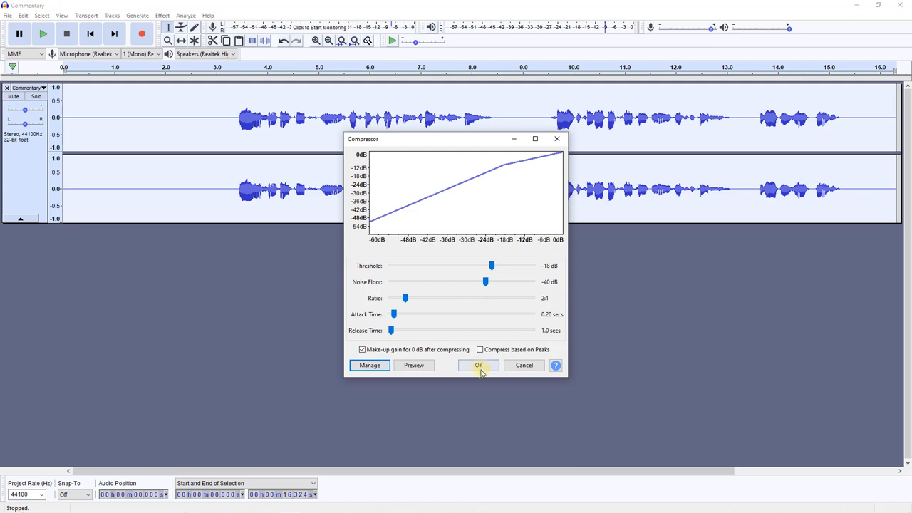
# Step: Apply the Compressor with default settings so the speech becomes louder and more even
pyautogui.click(479, 365)
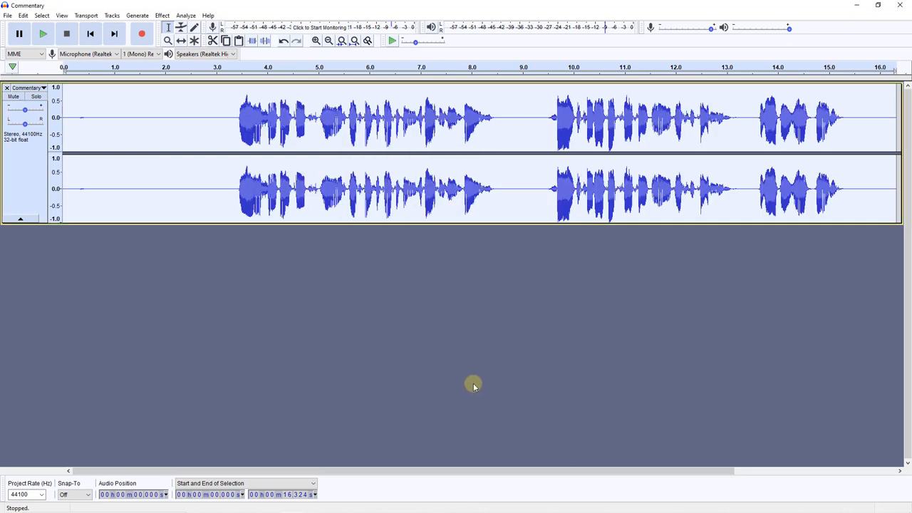
pyautogui.moveTo(469, 386)
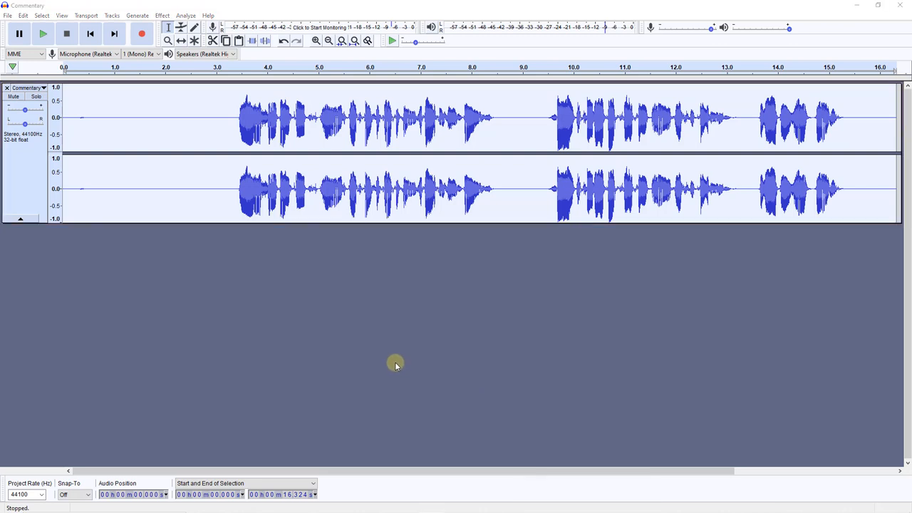
pyautogui.moveTo(391, 370)
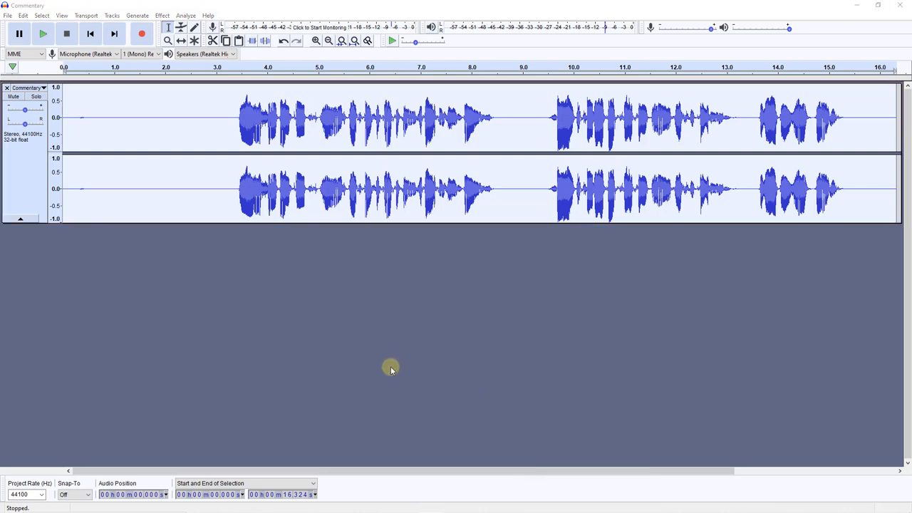
pyautogui.moveTo(387, 374)
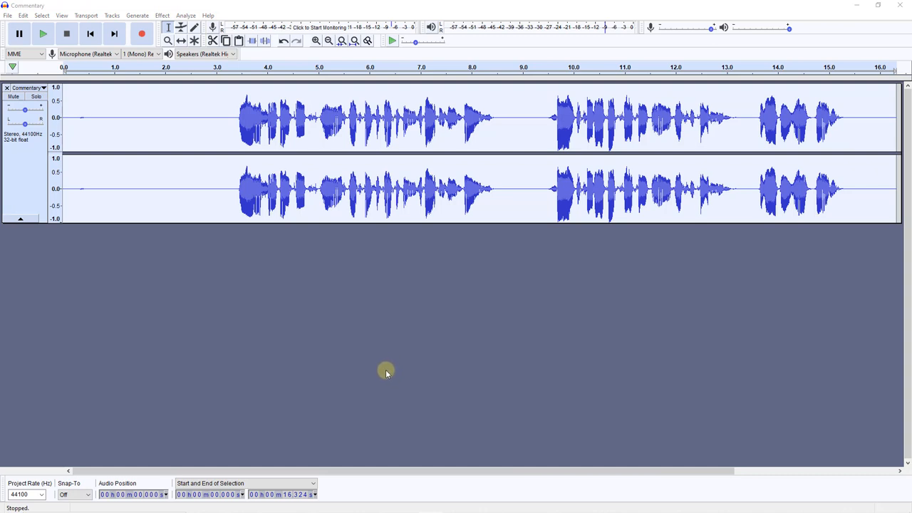
pyautogui.moveTo(385, 371)
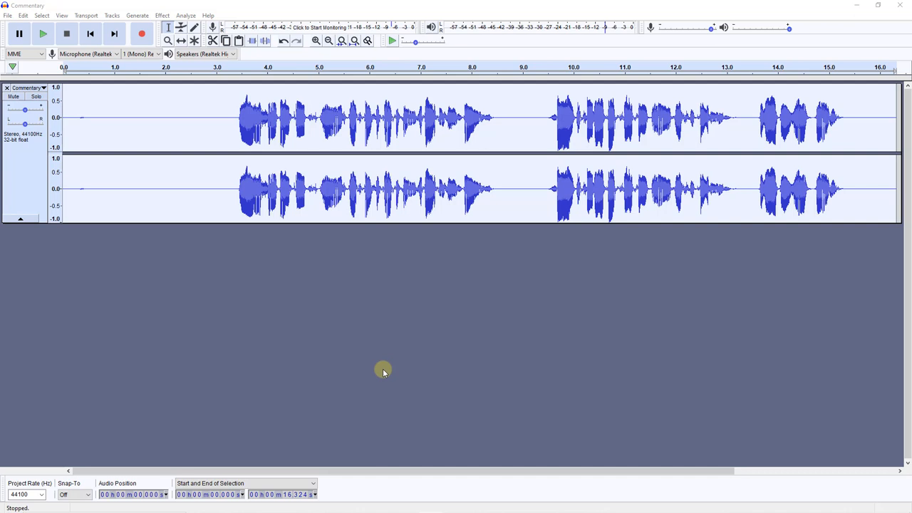
pyautogui.moveTo(367, 363)
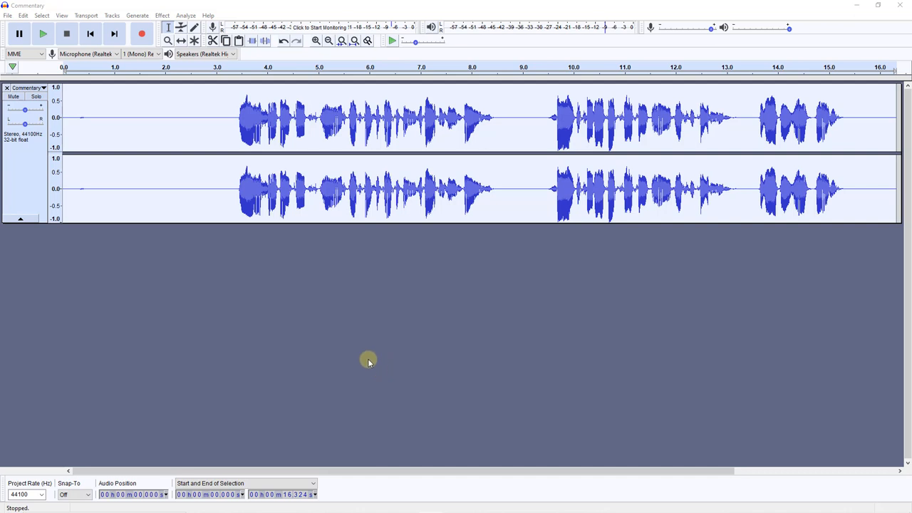
# Step: Apply the Equalization effect's Bass Boost curve to the Commentary track
pyautogui.click(162, 14)
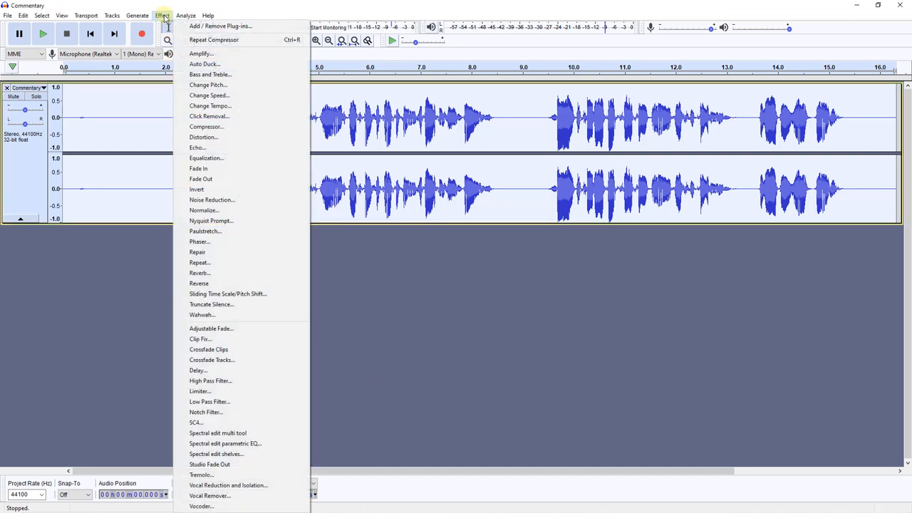
pyautogui.click(205, 157)
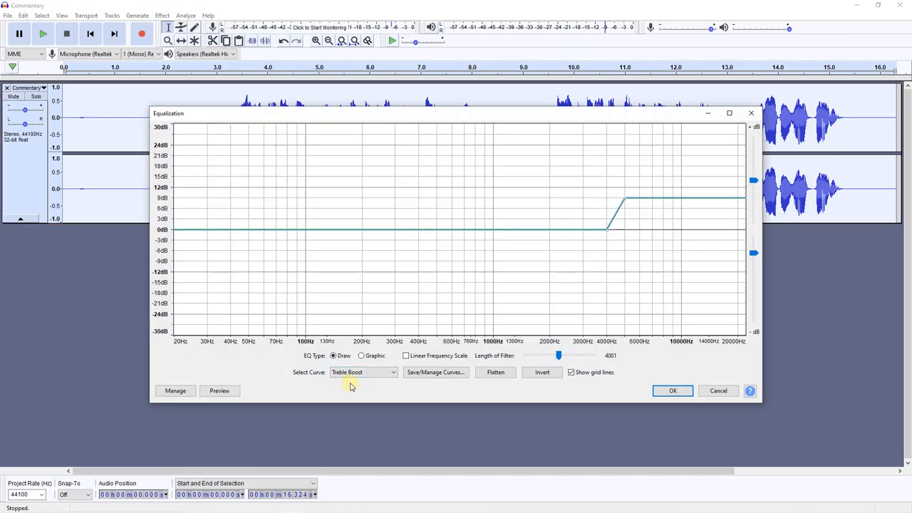
pyautogui.moveTo(390, 382)
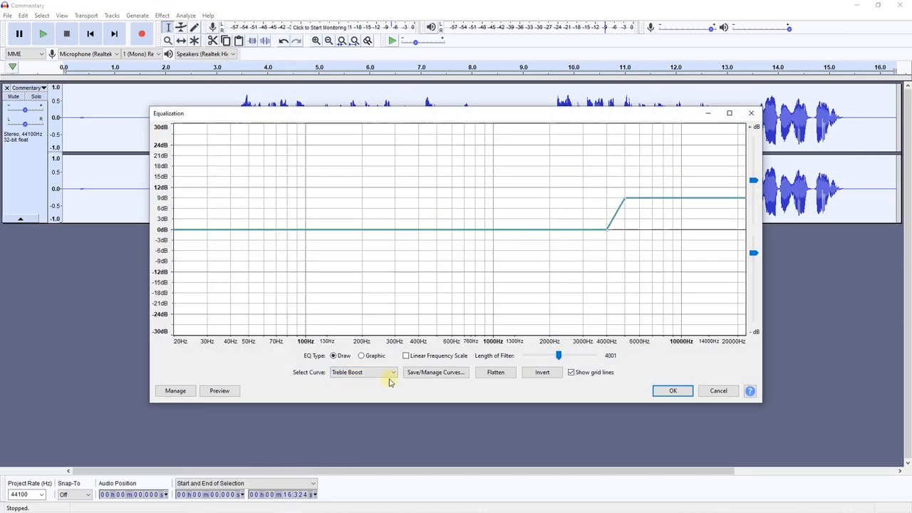
pyautogui.click(364, 372)
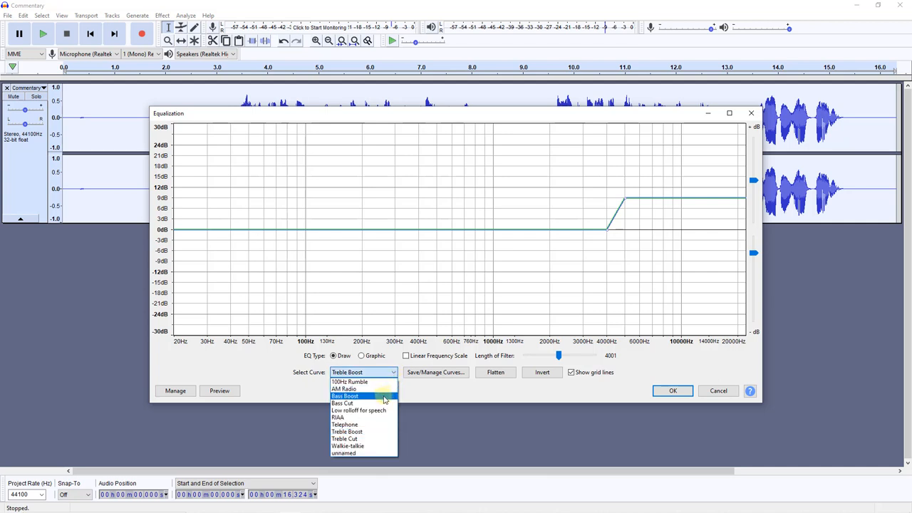
pyautogui.click(345, 396)
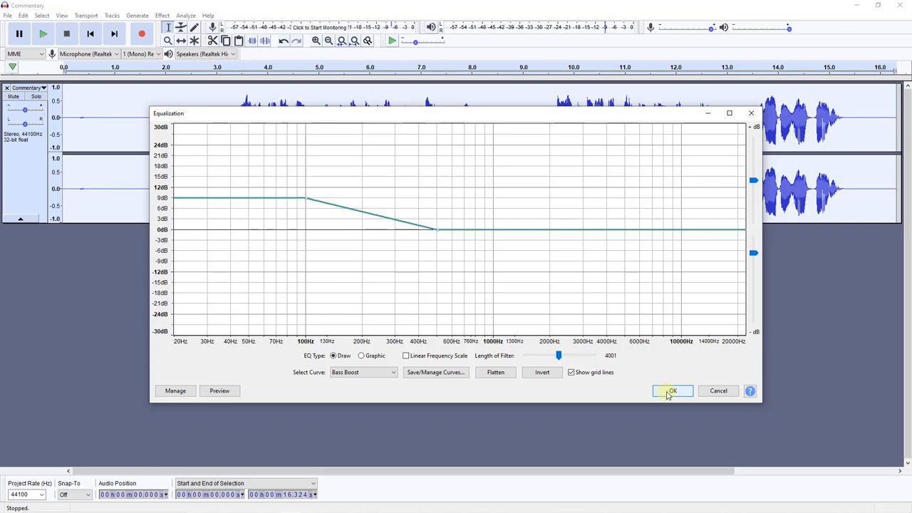
pyautogui.click(673, 390)
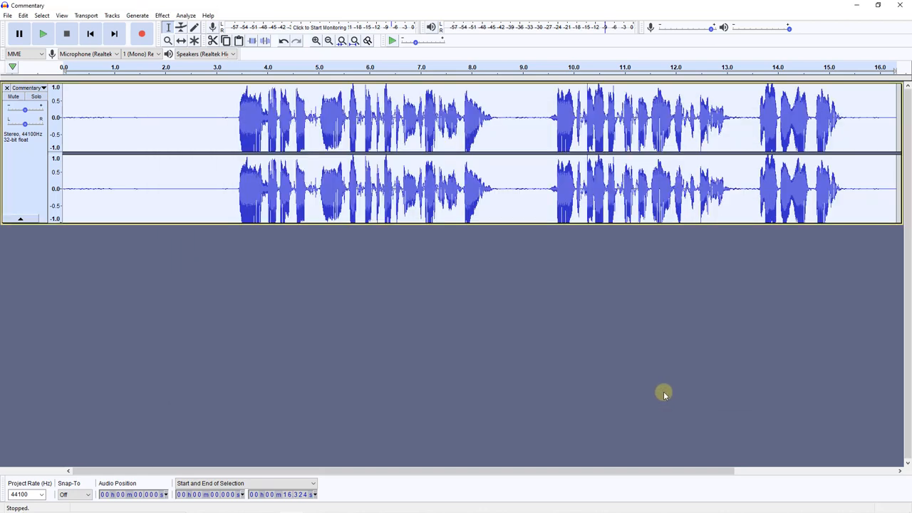
pyautogui.moveTo(659, 394)
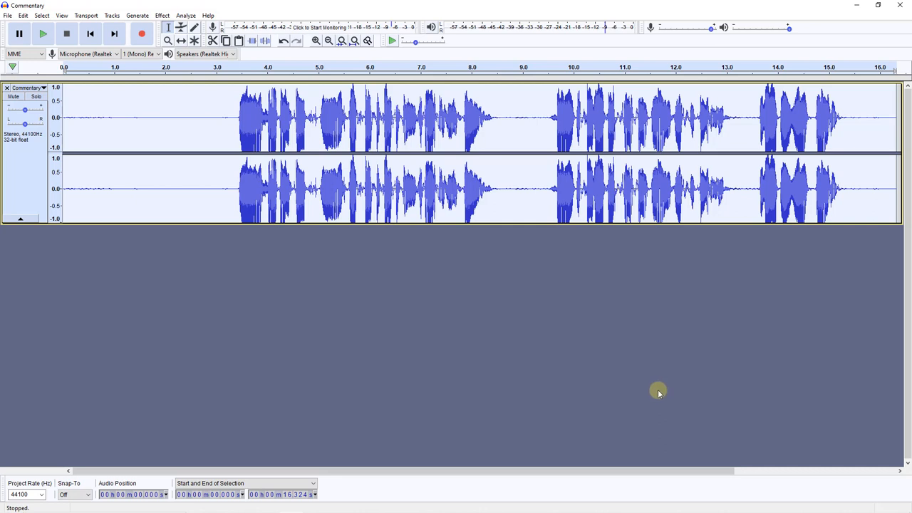
pyautogui.moveTo(653, 391)
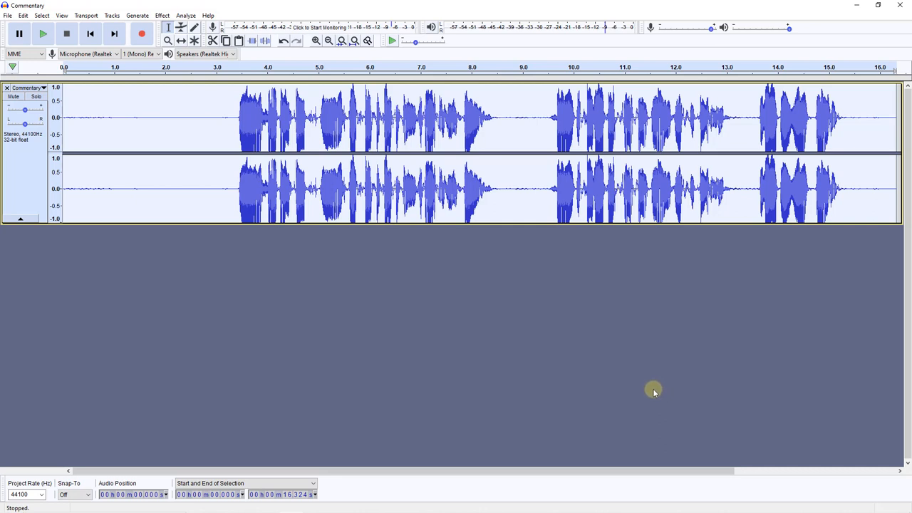
pyautogui.moveTo(645, 385)
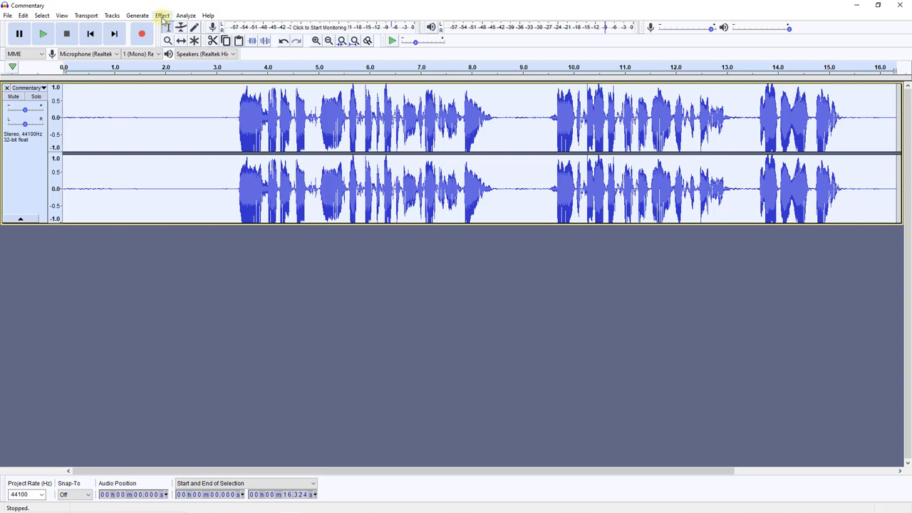
# Step: Apply the Equalization effect's Treble Boost curve to the Commentary track
pyautogui.click(162, 15)
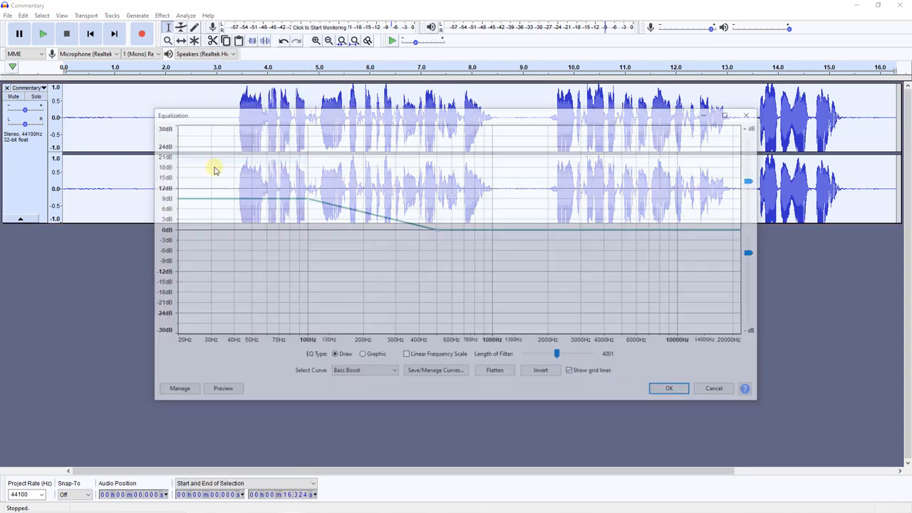
pyautogui.click(392, 372)
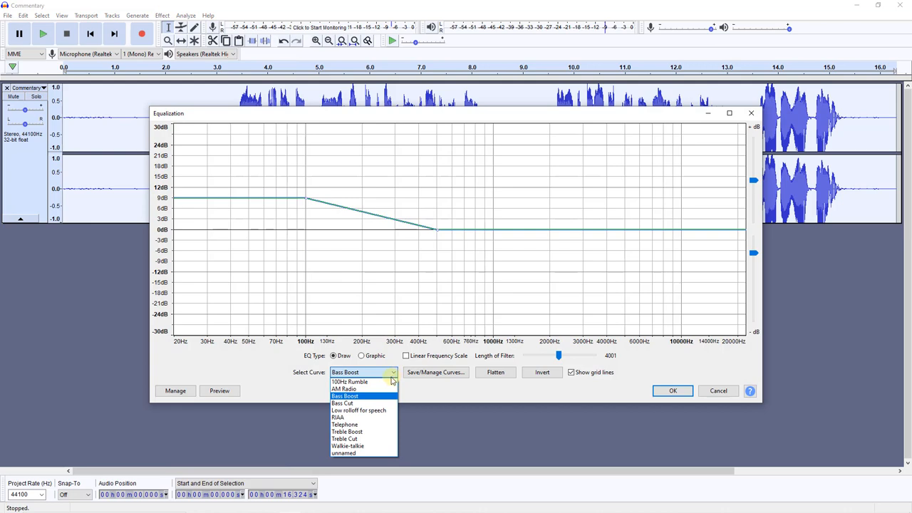
pyautogui.click(348, 431)
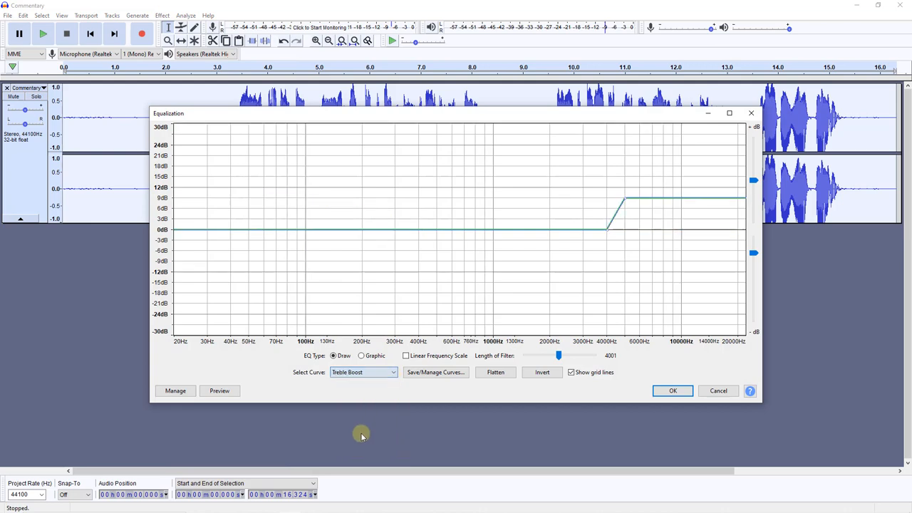
pyautogui.click(673, 391)
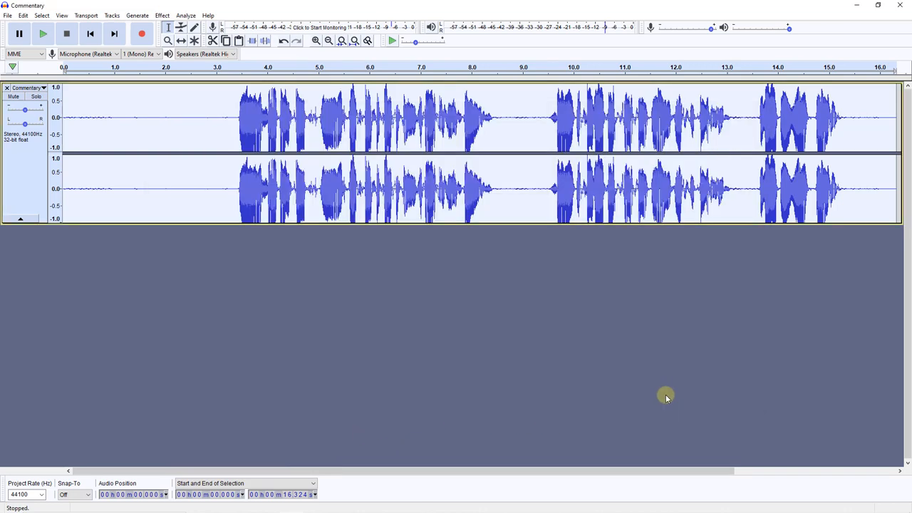
pyautogui.moveTo(616, 398)
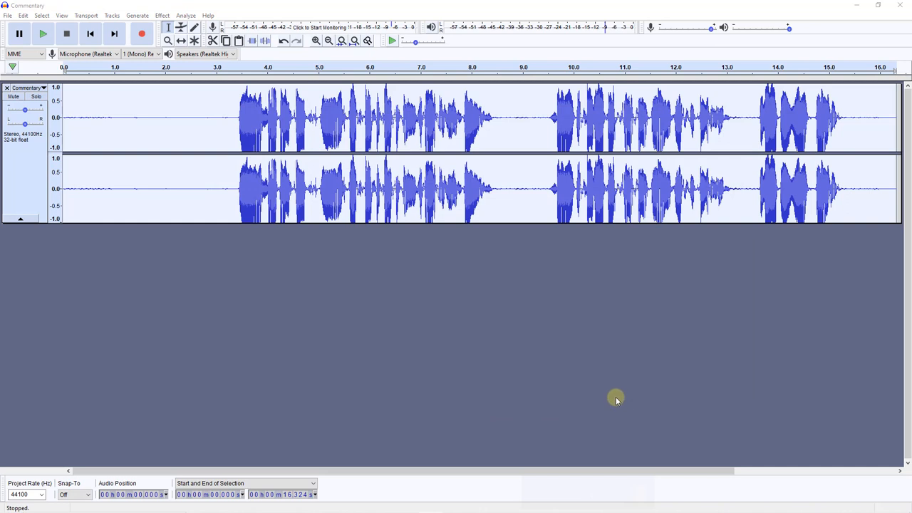
pyautogui.moveTo(614, 399)
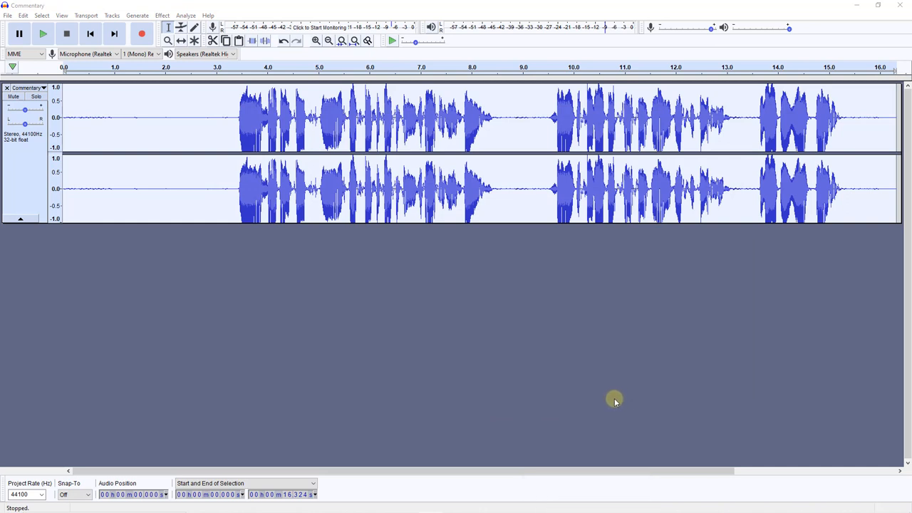
pyautogui.moveTo(610, 401)
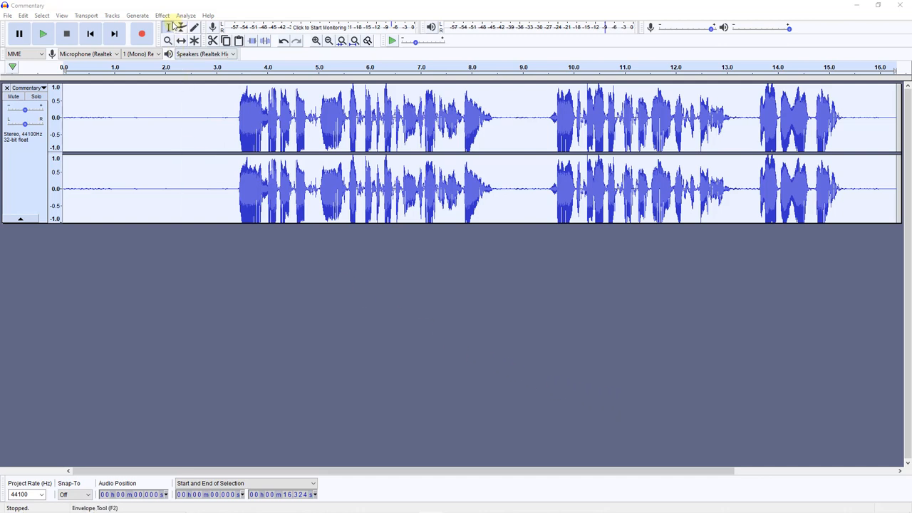
# Step: Apply the Limiter effect with Soft Limit to -3.00 dB and no make-up gain
pyautogui.click(163, 14)
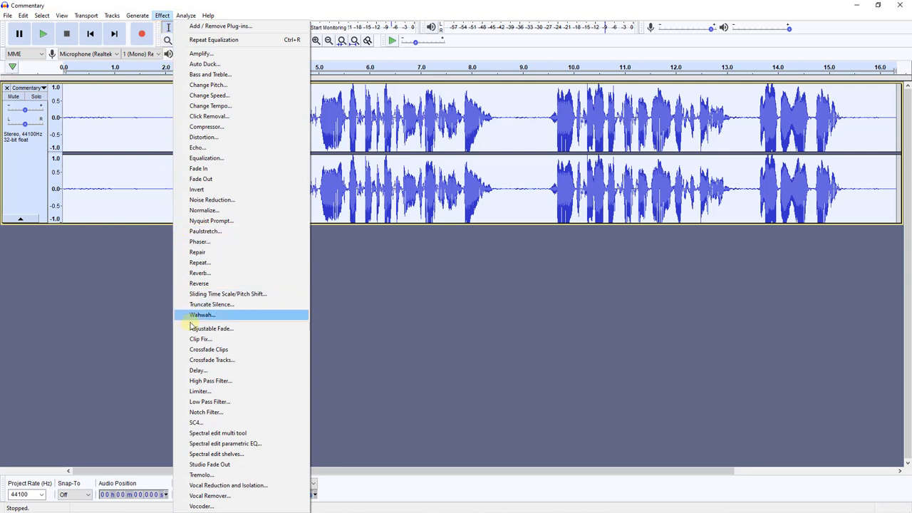
pyautogui.click(199, 391)
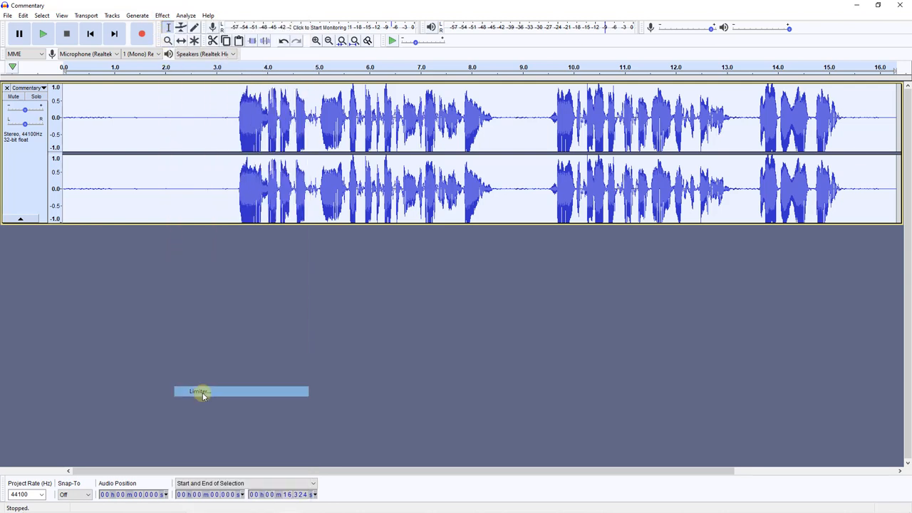
pyautogui.click(202, 390)
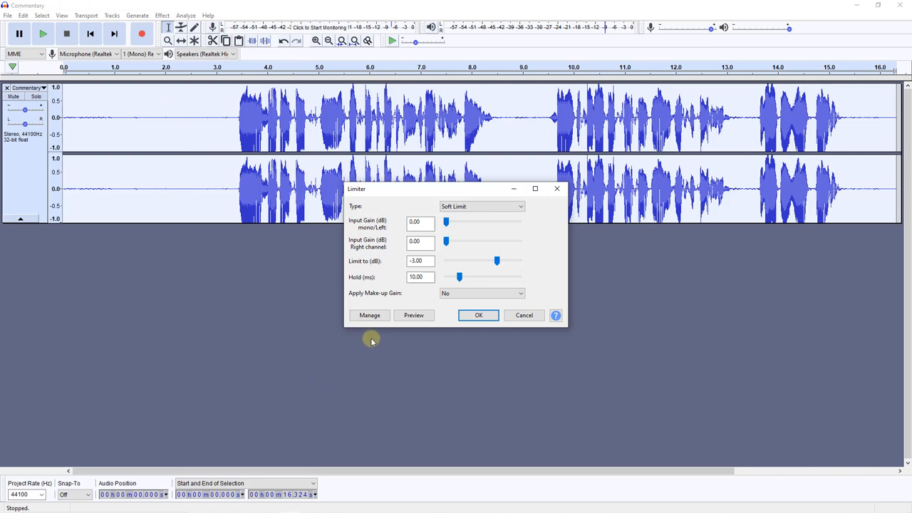
pyautogui.moveTo(373, 263)
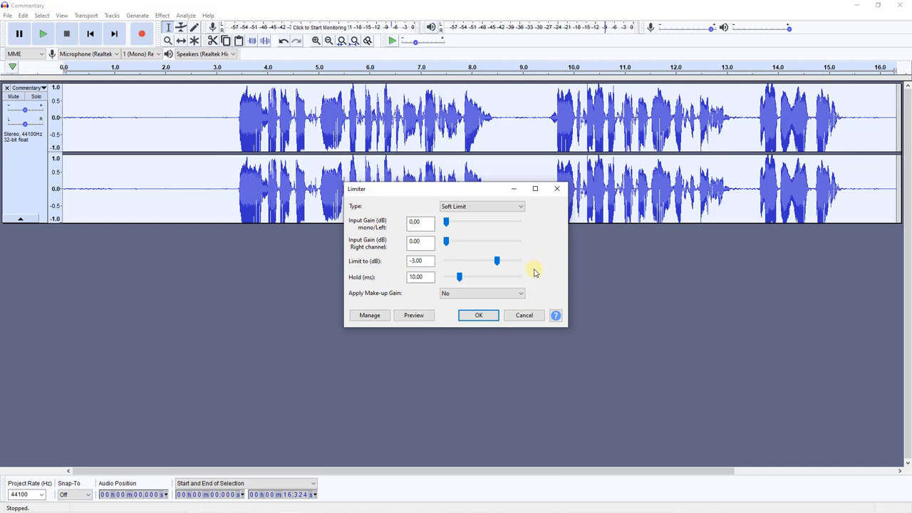
pyautogui.moveTo(536, 271)
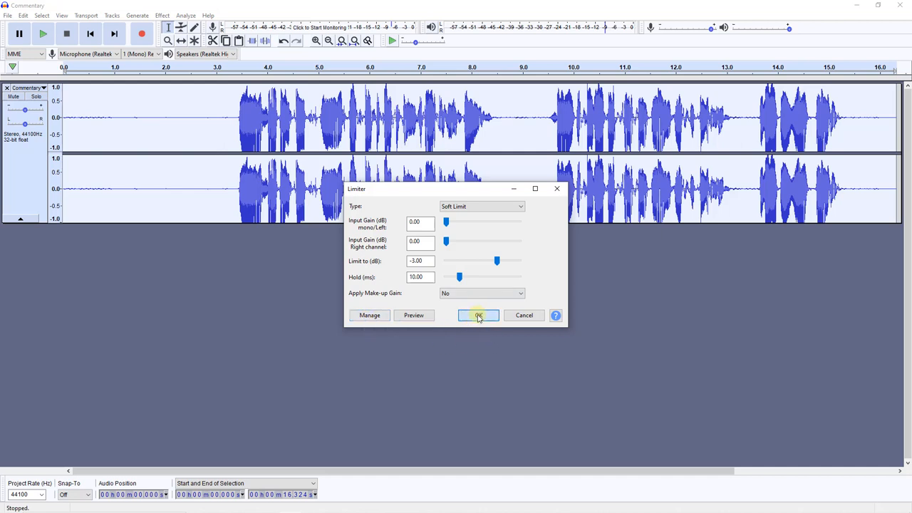
pyautogui.click(480, 315)
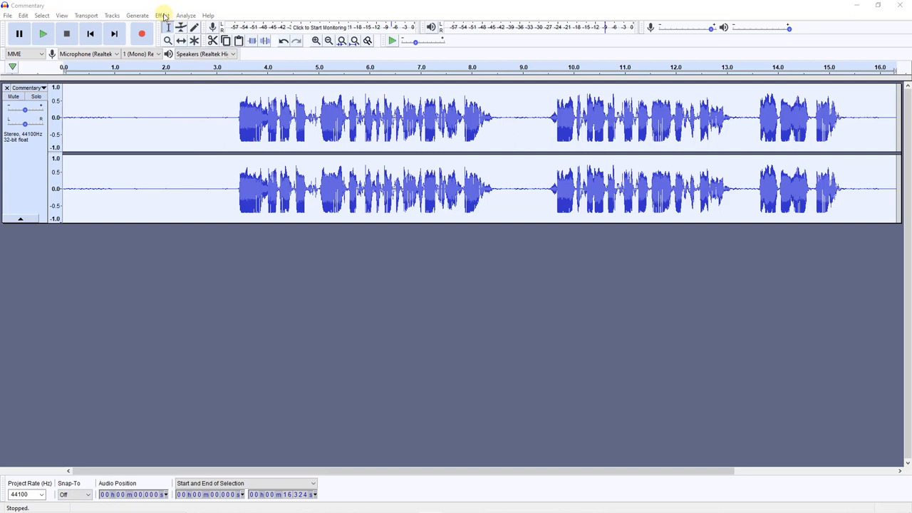
# Step: Normalize the track to -1.0 dB maximum amplitude with Remove DC offset checked
pyautogui.click(163, 15)
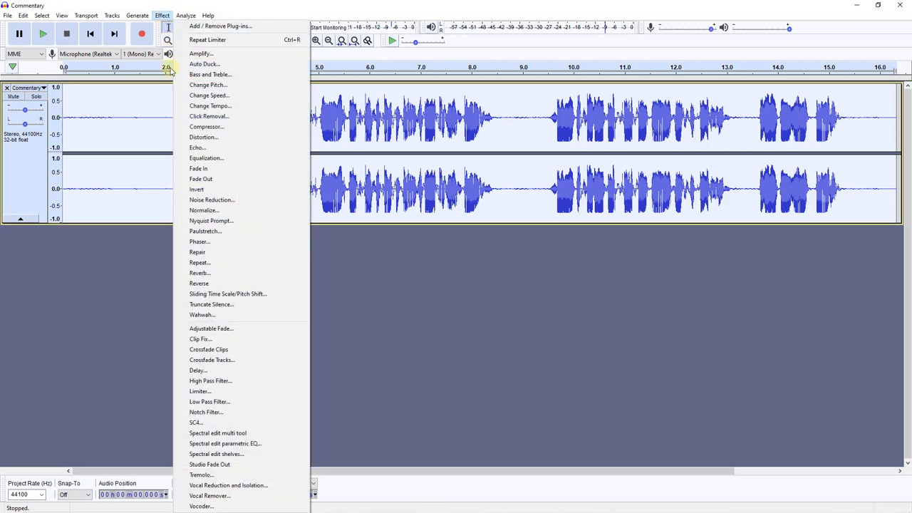
pyautogui.click(203, 211)
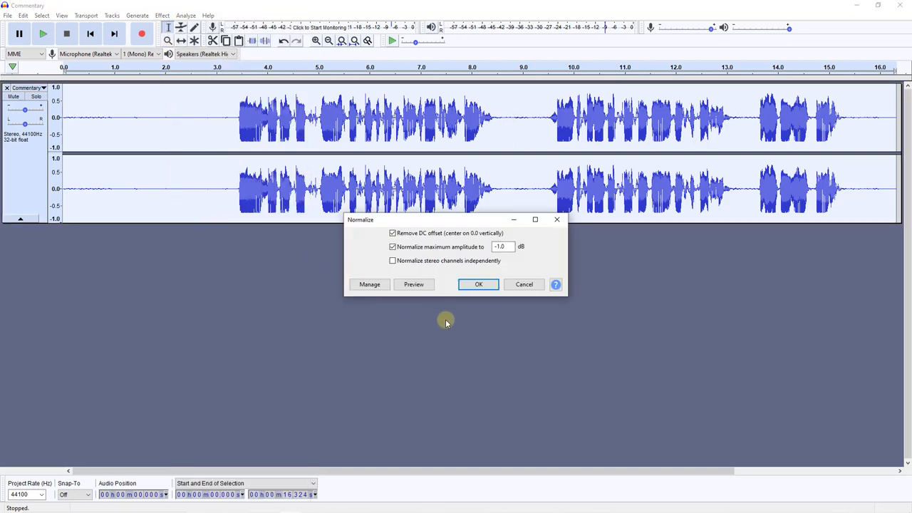
pyautogui.click(479, 284)
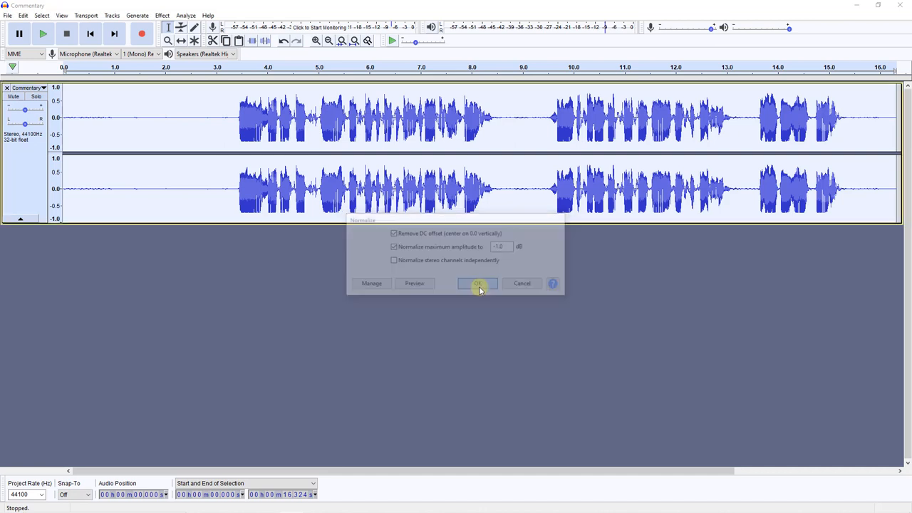
pyautogui.click(478, 283)
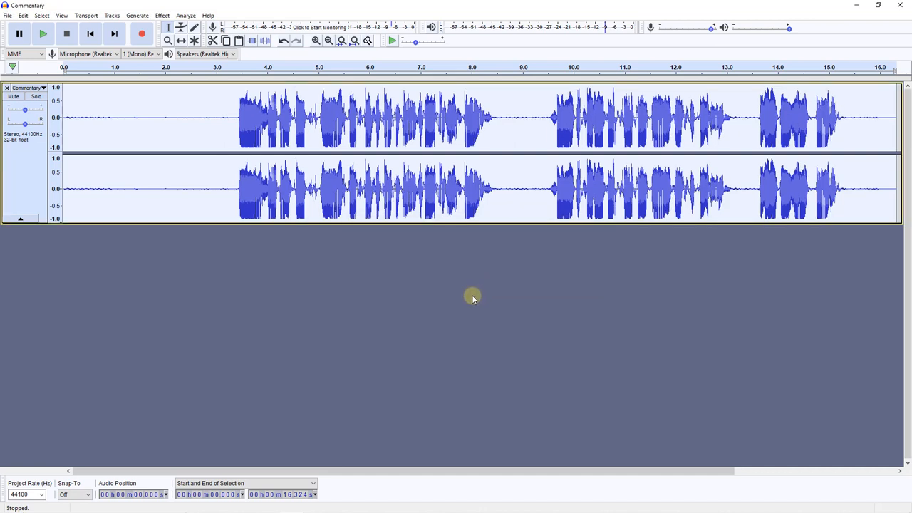
pyautogui.moveTo(462, 303)
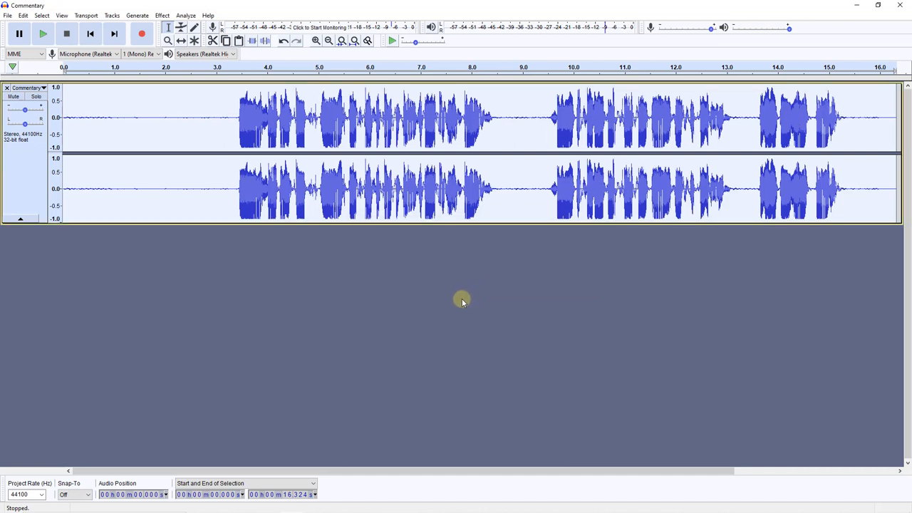
pyautogui.moveTo(216, 298)
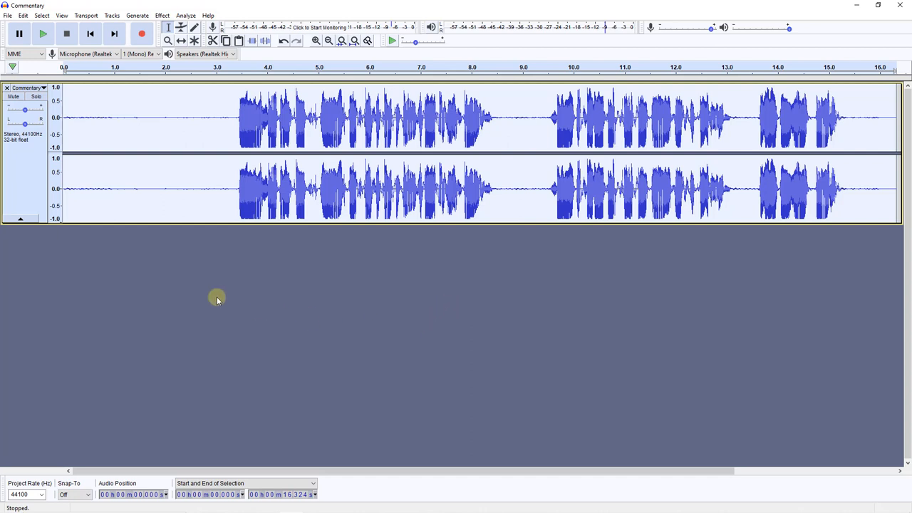
pyautogui.moveTo(191, 147)
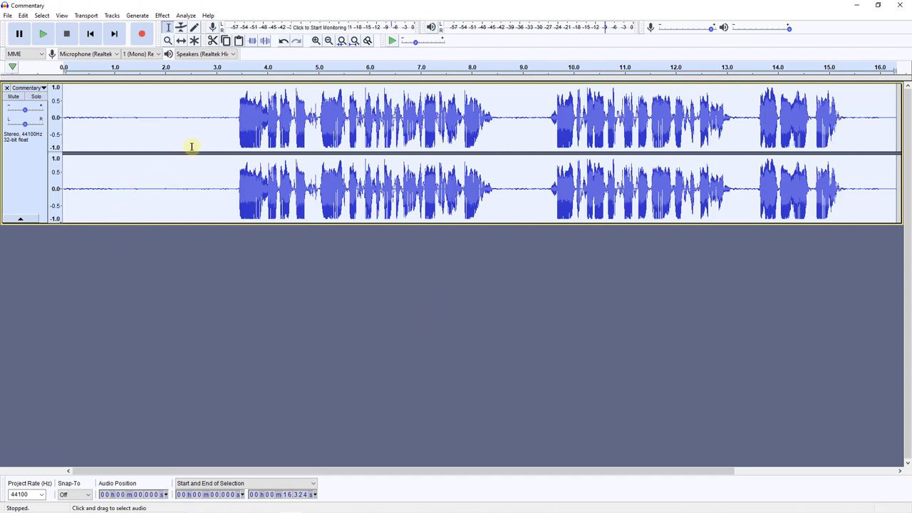
pyautogui.moveTo(160, 125)
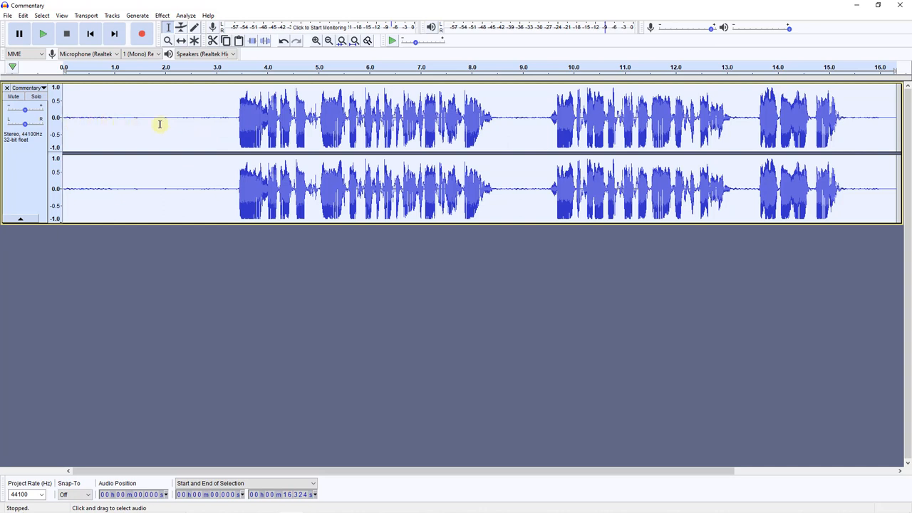
pyautogui.moveTo(197, 144)
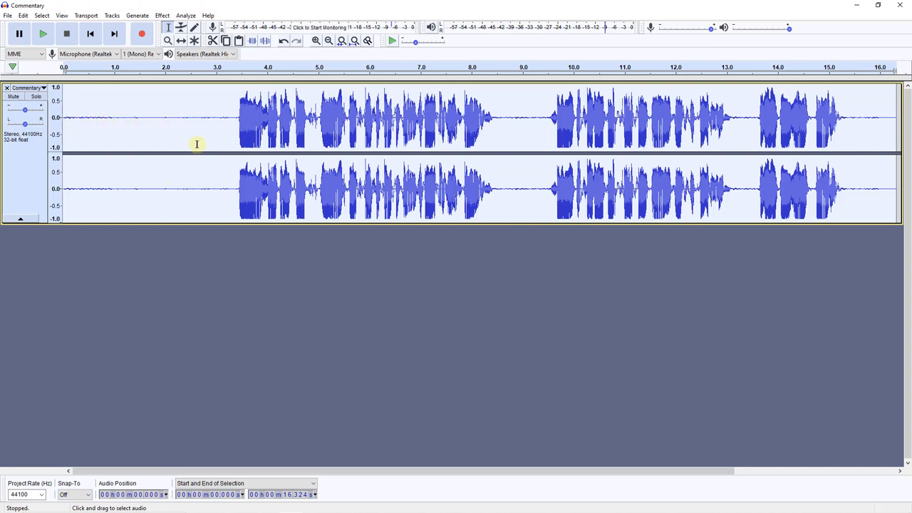
pyautogui.moveTo(203, 131)
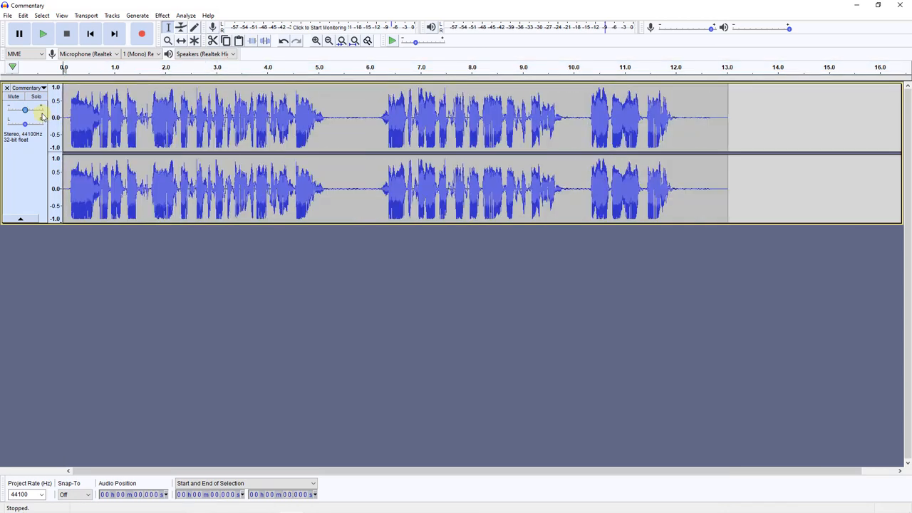
# Step: Delete the selected trailing silence after the speech and play back the trimmed result
pyautogui.moveTo(682, 121); pyautogui.dragTo(730, 121)
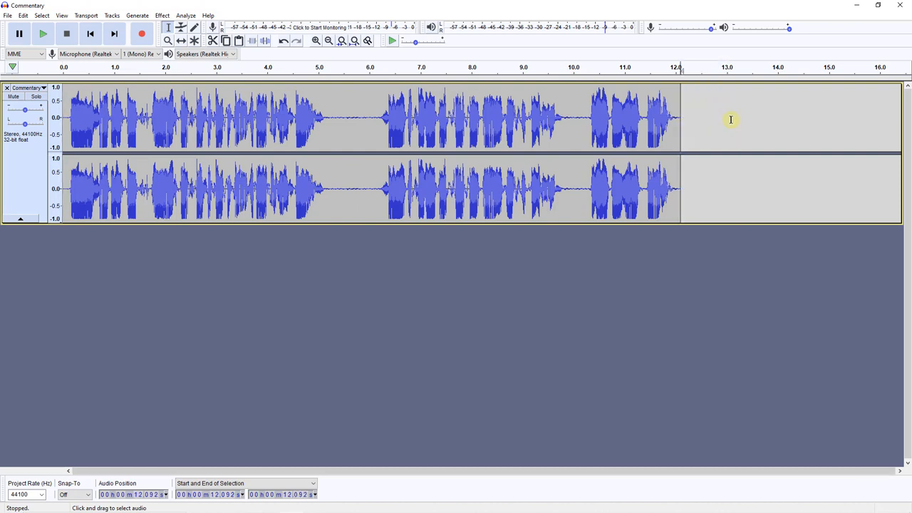
pyautogui.moveTo(91, 35)
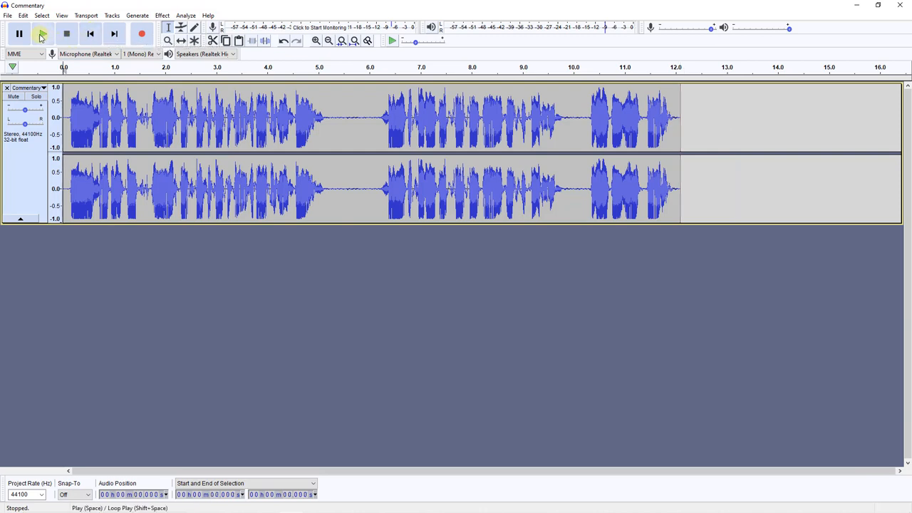
pyautogui.moveTo(43, 34)
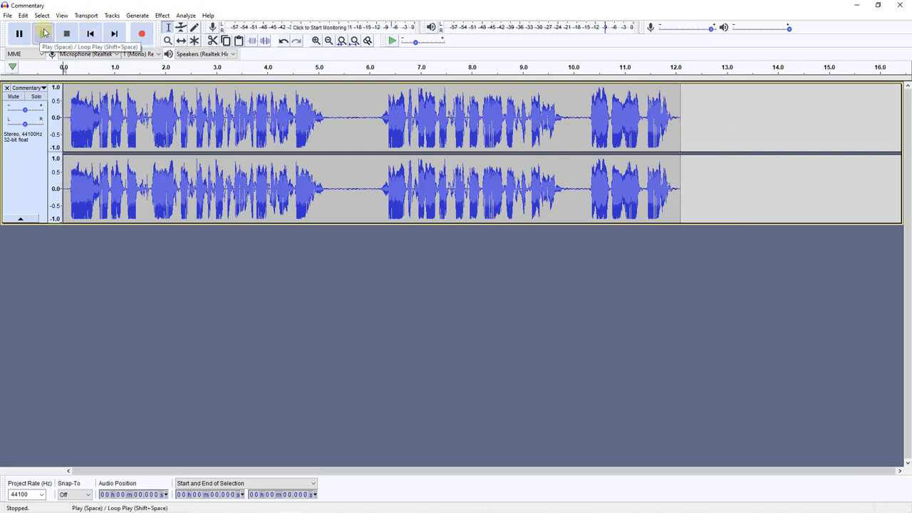
pyautogui.click(43, 34)
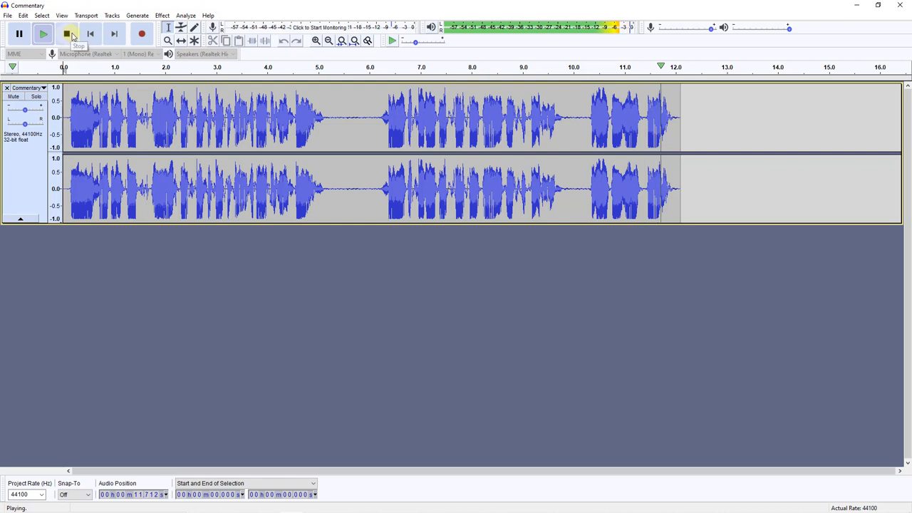
pyautogui.click(66, 35)
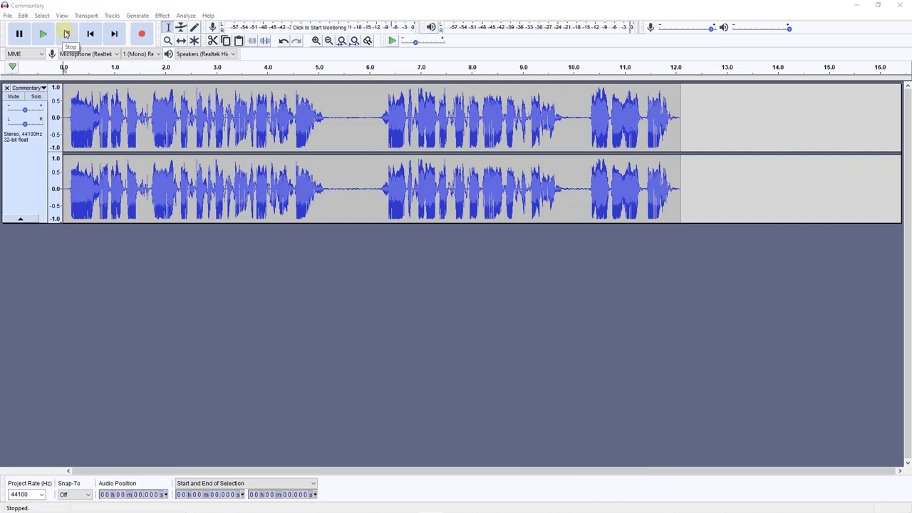
pyautogui.click(43, 34)
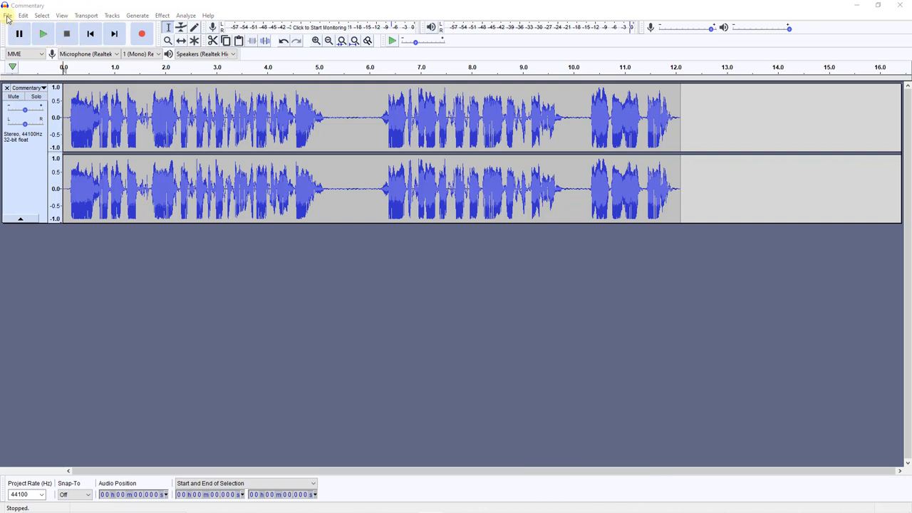
# Step: Export as WAV, save in the voice folder, and confirm the metadata tags
pyautogui.click(7, 14)
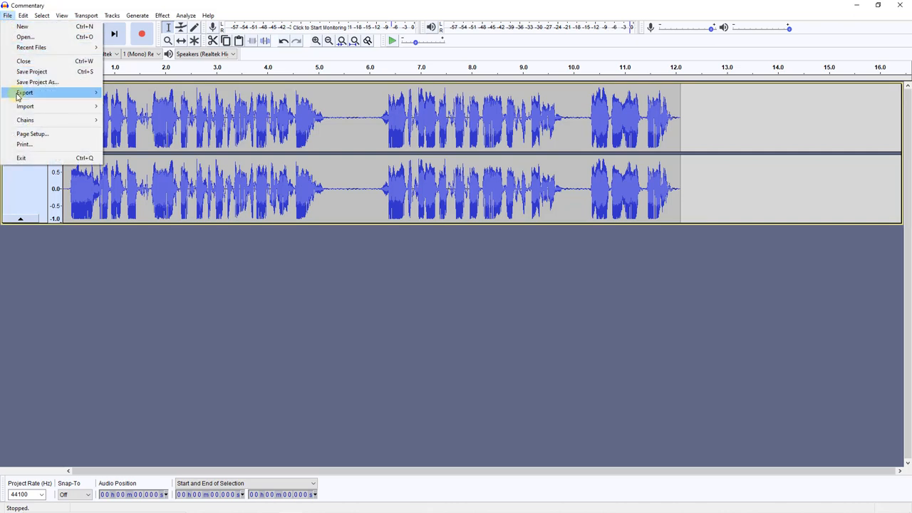
pyautogui.click(25, 93)
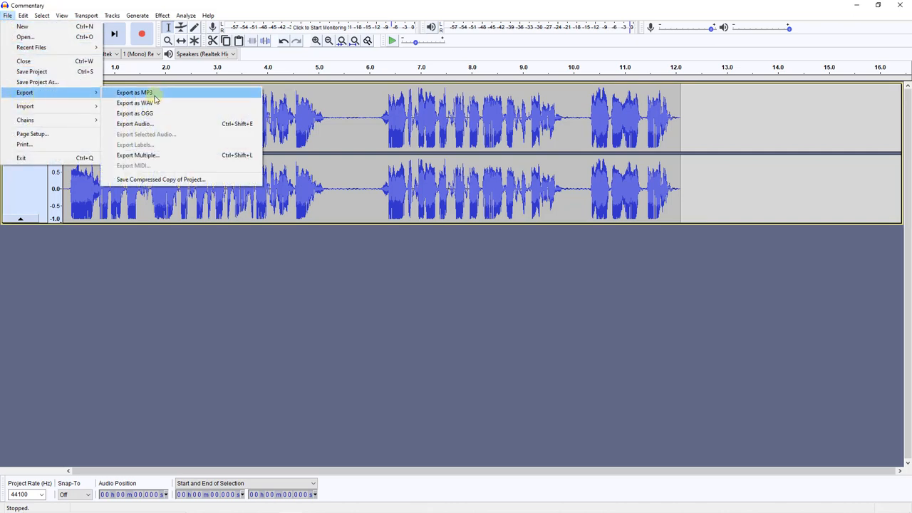
pyautogui.moveTo(134, 103)
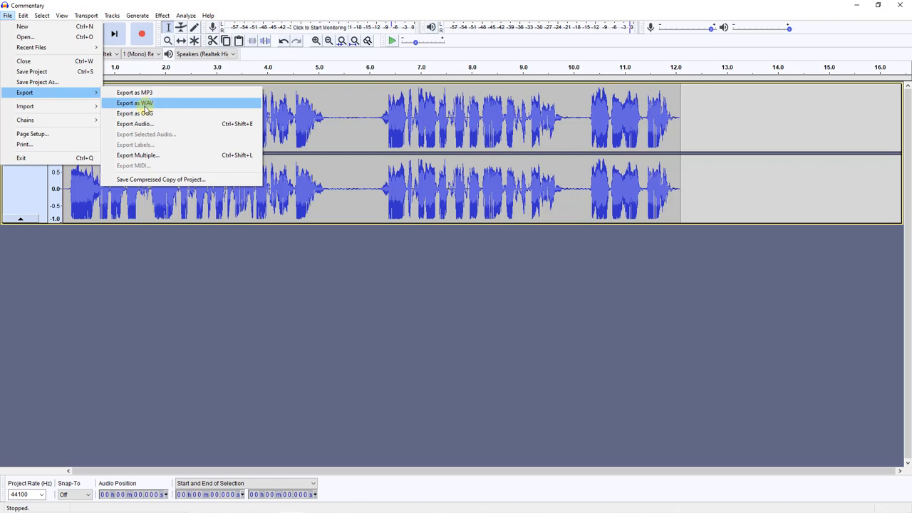
pyautogui.click(134, 102)
pyautogui.write('Commentary edit 002')
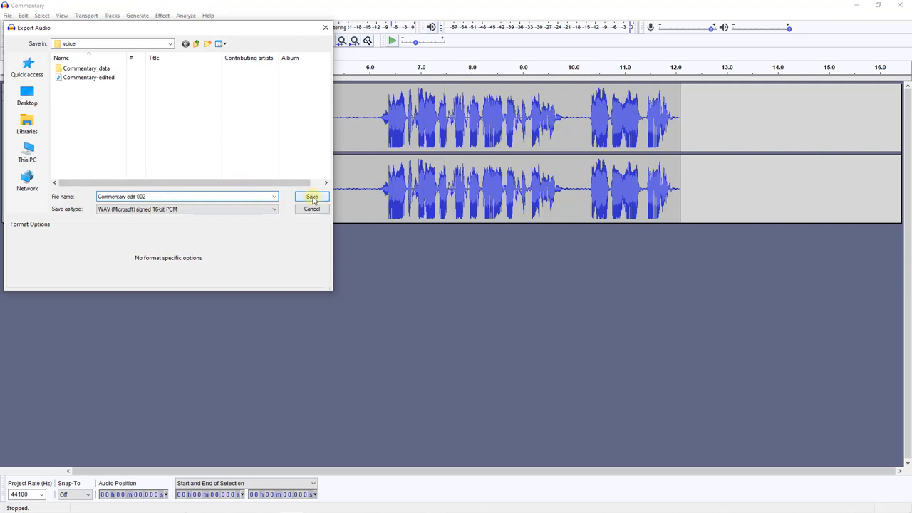
pyautogui.click(311, 196)
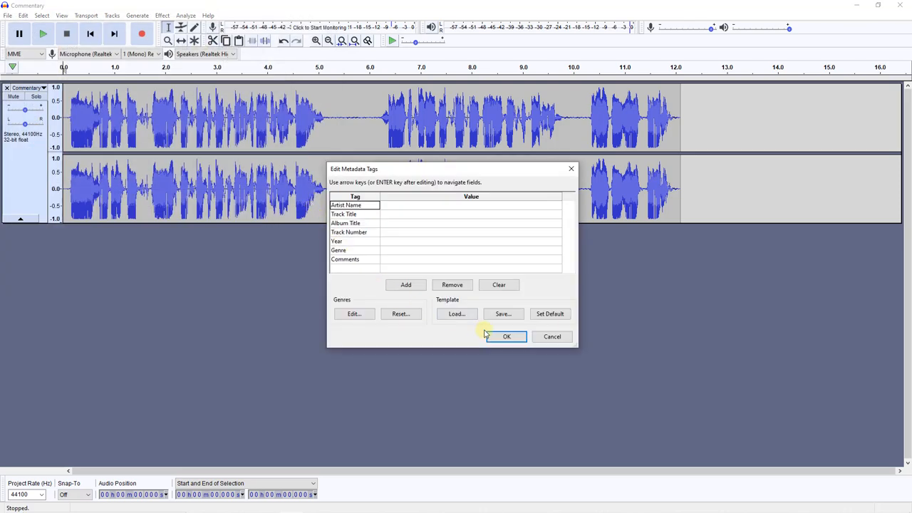
pyautogui.click(506, 337)
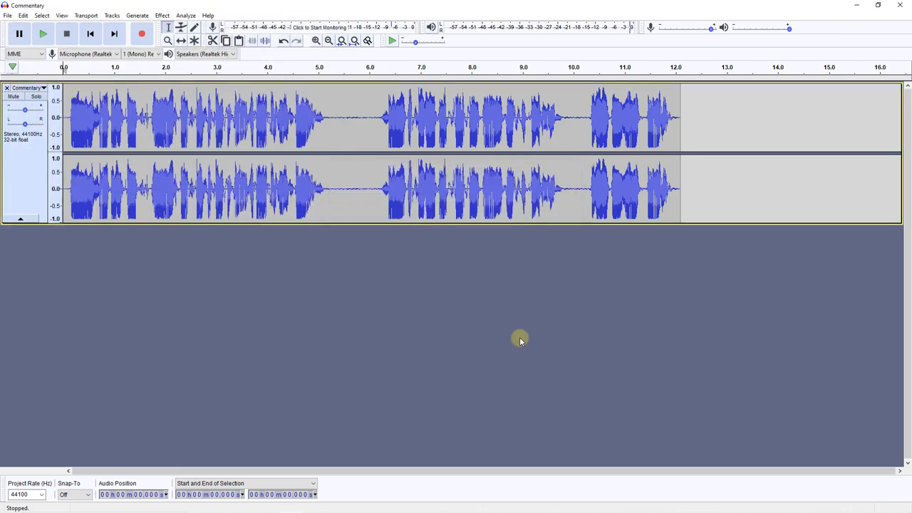